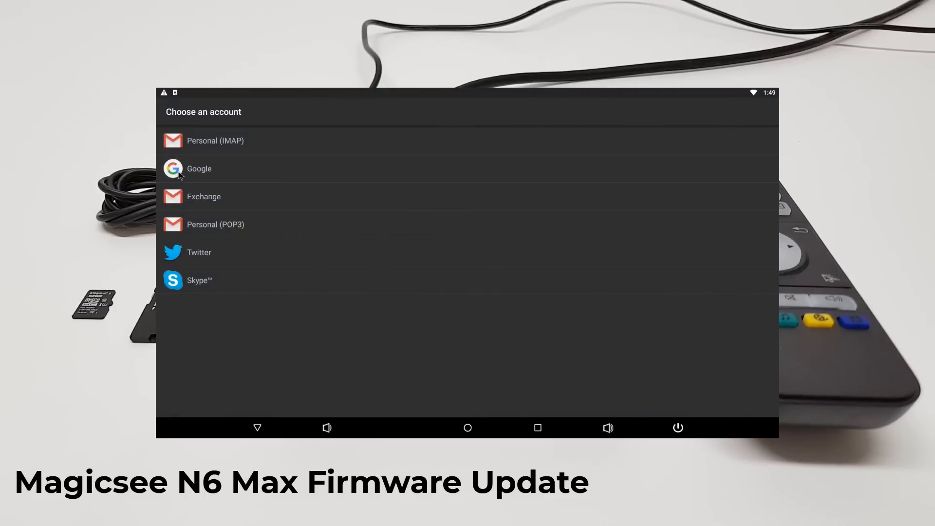
Save the Magicsee N6 Max update zip and Rockchip tool v1.53 zip into separate Desktop folders.
click(198, 168)
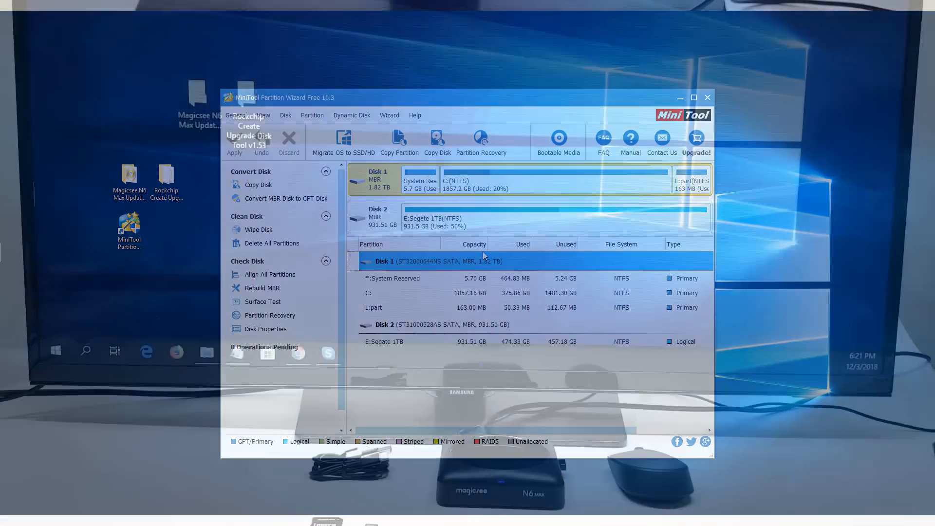
click(707, 97)
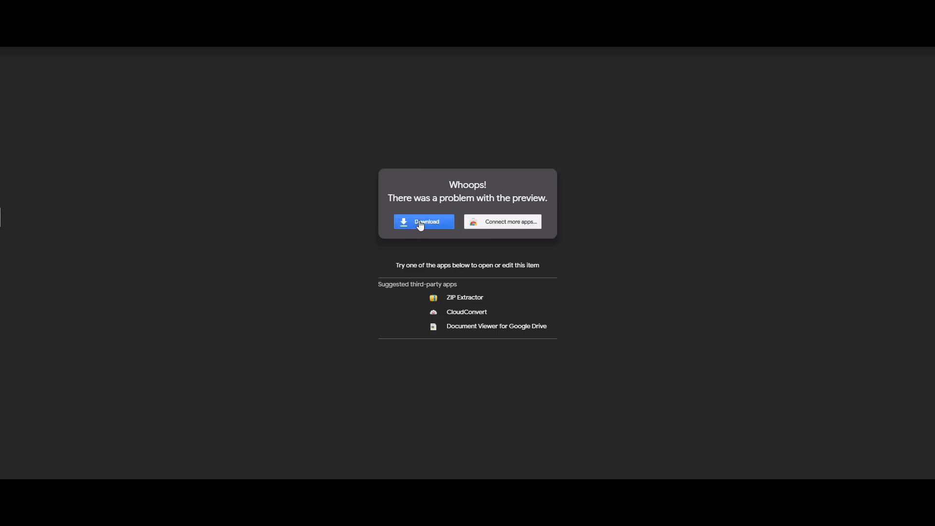
click(423, 221)
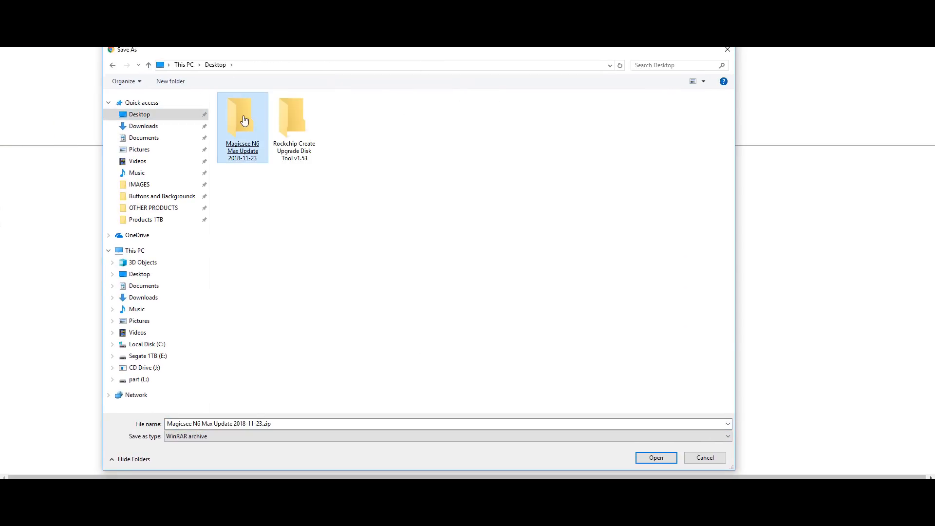
click(654, 457)
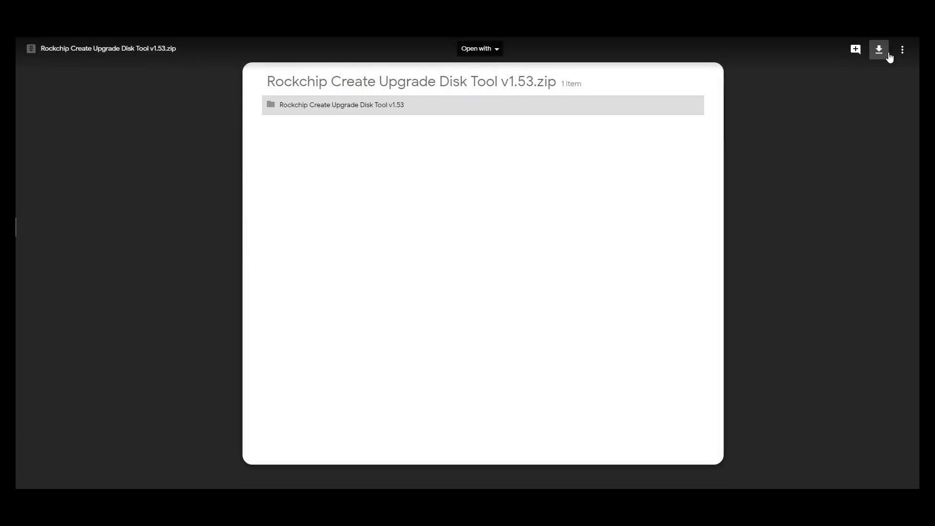
click(879, 49)
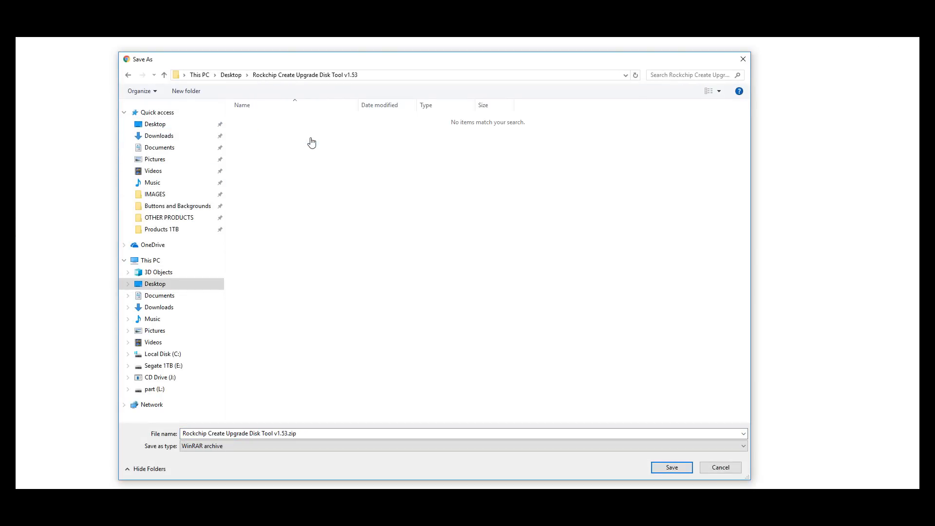
click(670, 467)
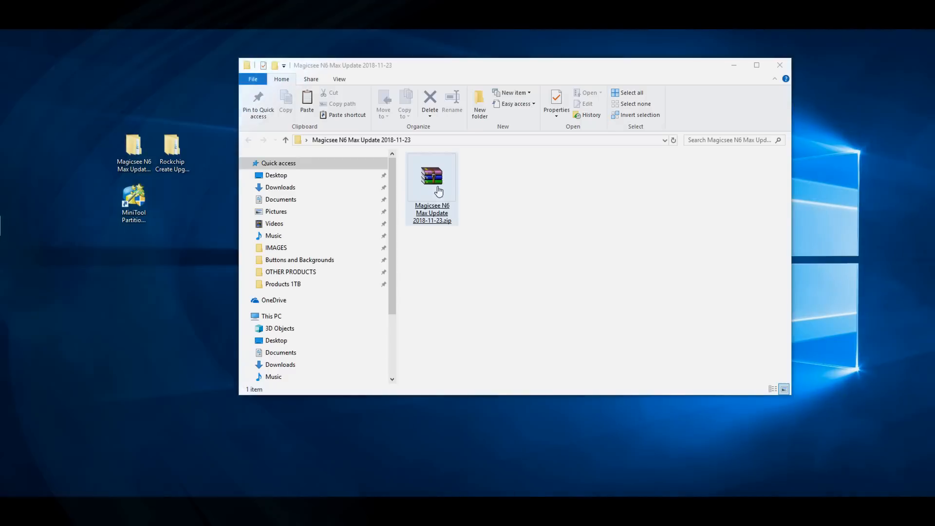
Extract the firmware update archive and the Rockchip tool archive in place.
right_click(431, 176)
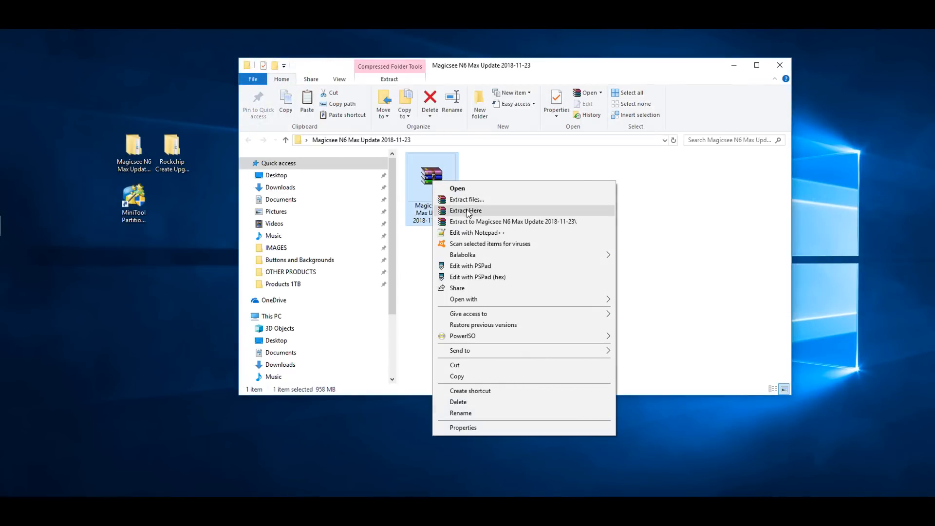
click(465, 210)
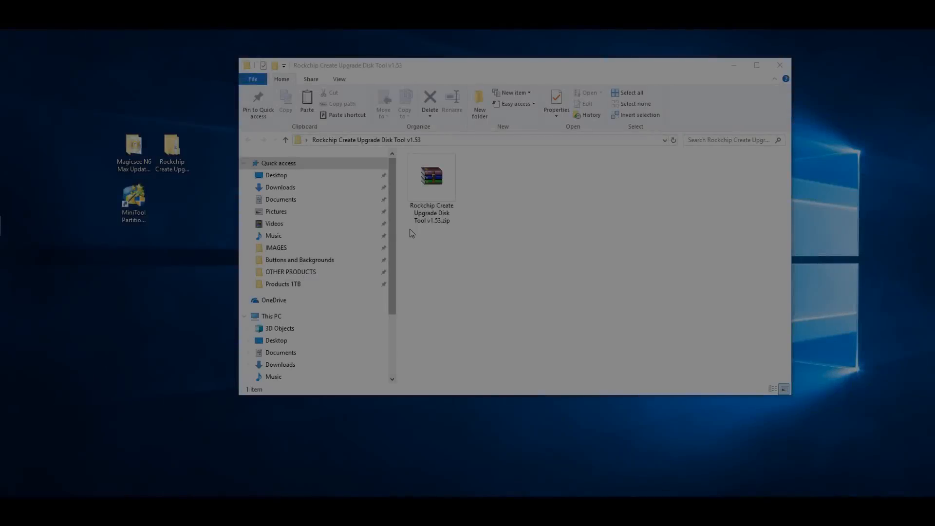
right_click(430, 179)
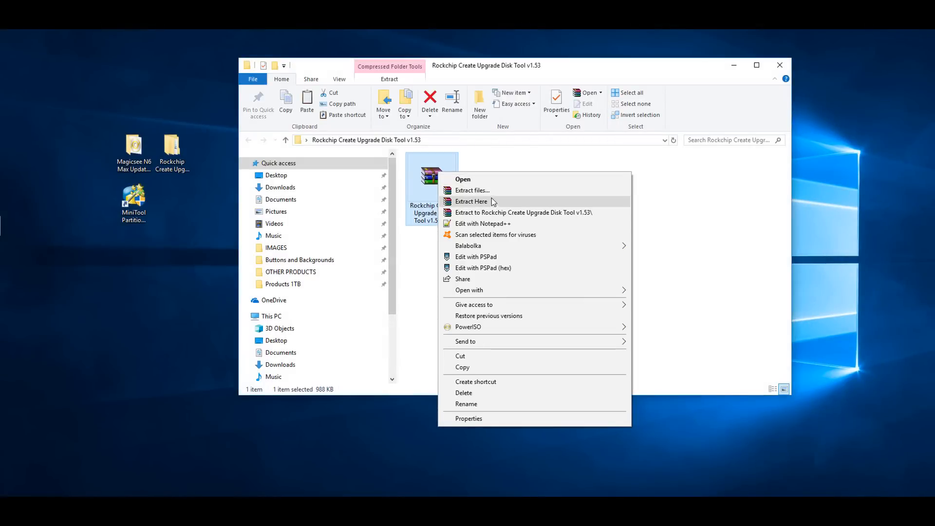
click(489, 205)
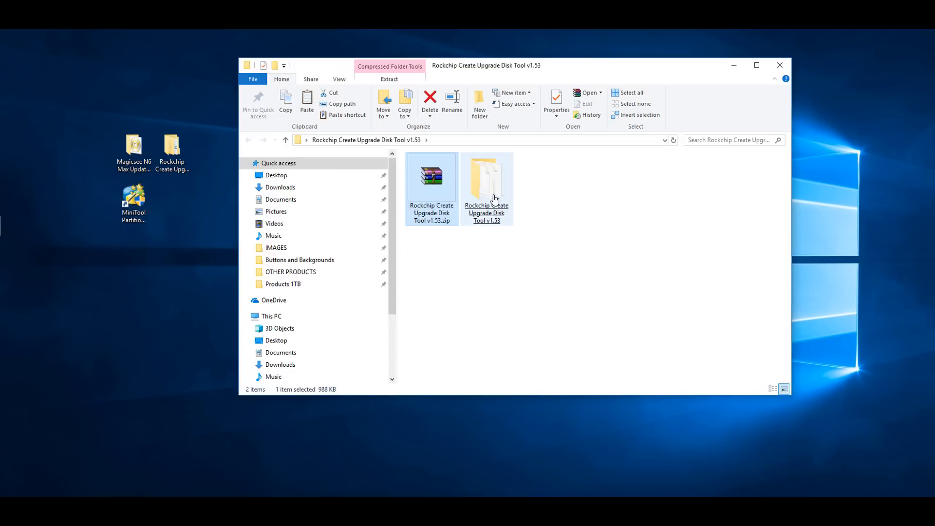
Open the extracted Rockchip tool folder, then close File Explorer and select the Magicsee update folder.
double_click(486, 178)
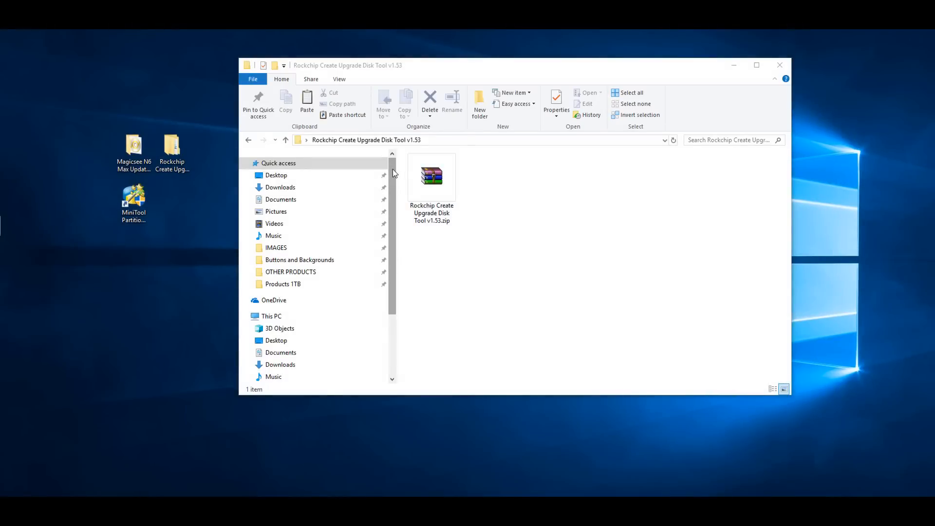
right_click(431, 178)
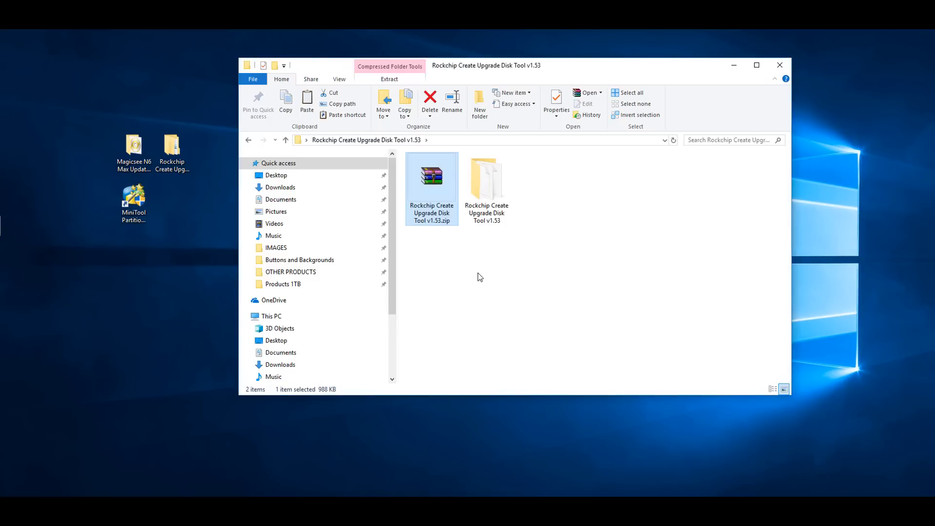
click(779, 65)
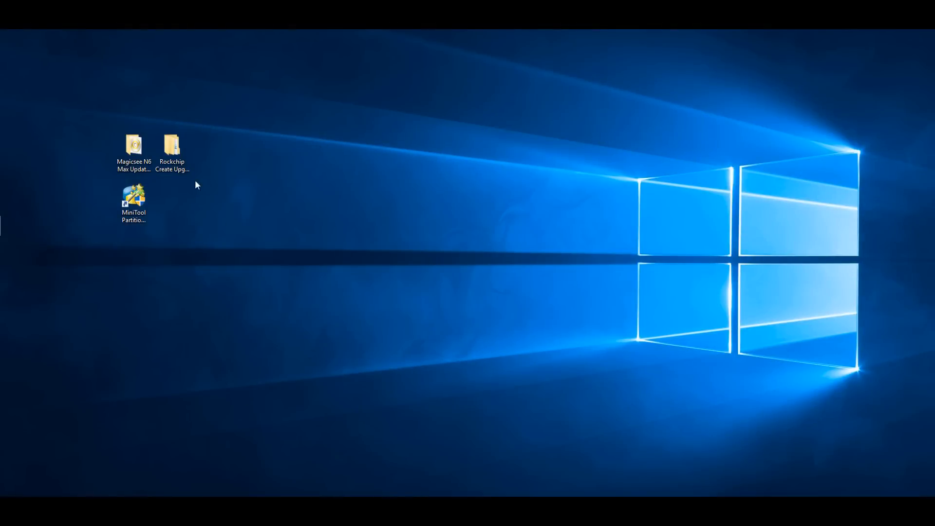
click(132, 146)
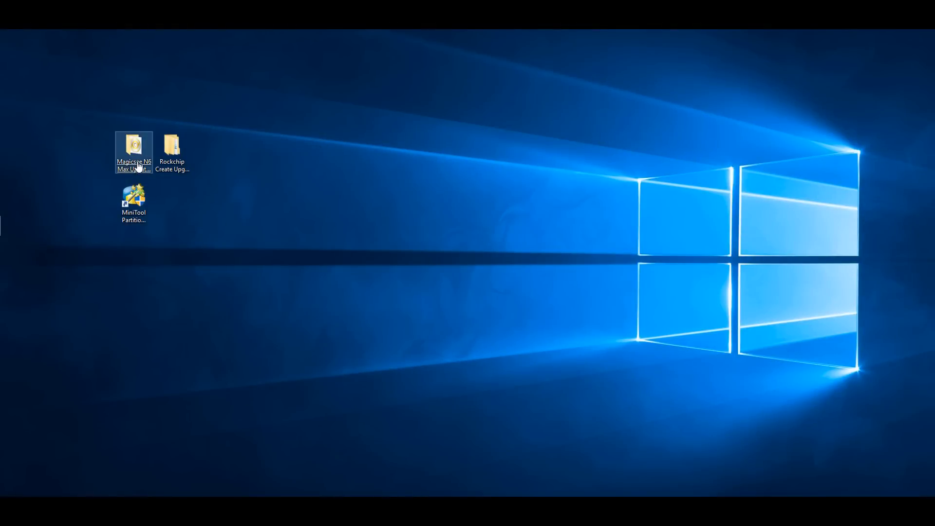
mouse_move(133, 149)
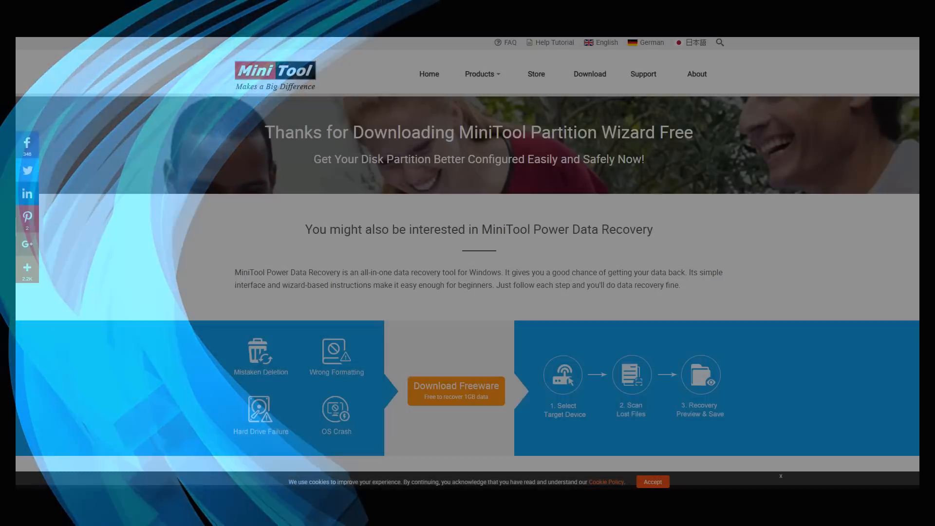
Download and run pdr81-free.exe, install to the default folder, and keep the desktop shortcut.
click(456, 390)
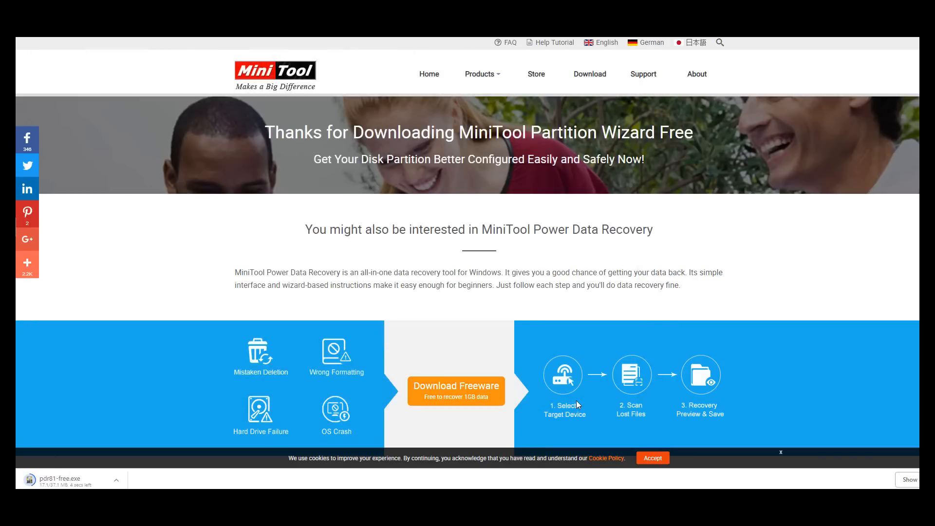
mouse_move(197, 475)
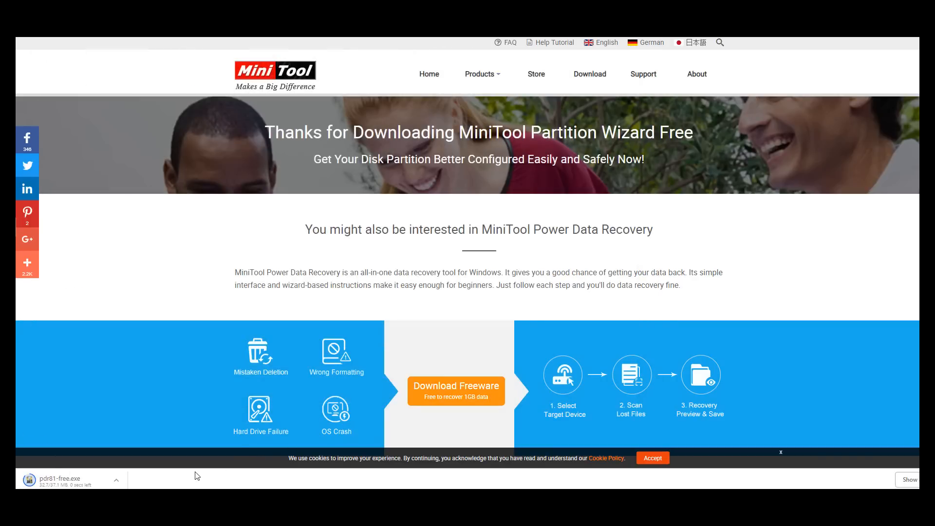
click(65, 479)
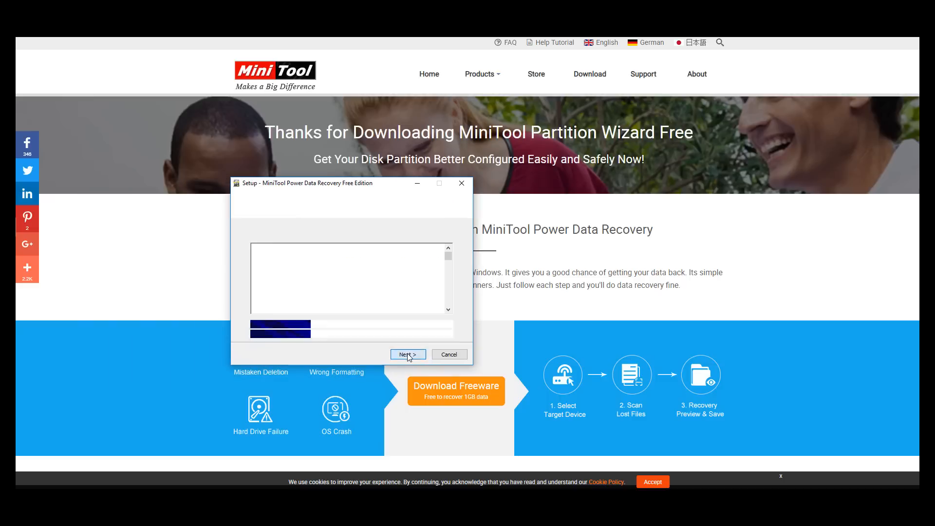
click(407, 353)
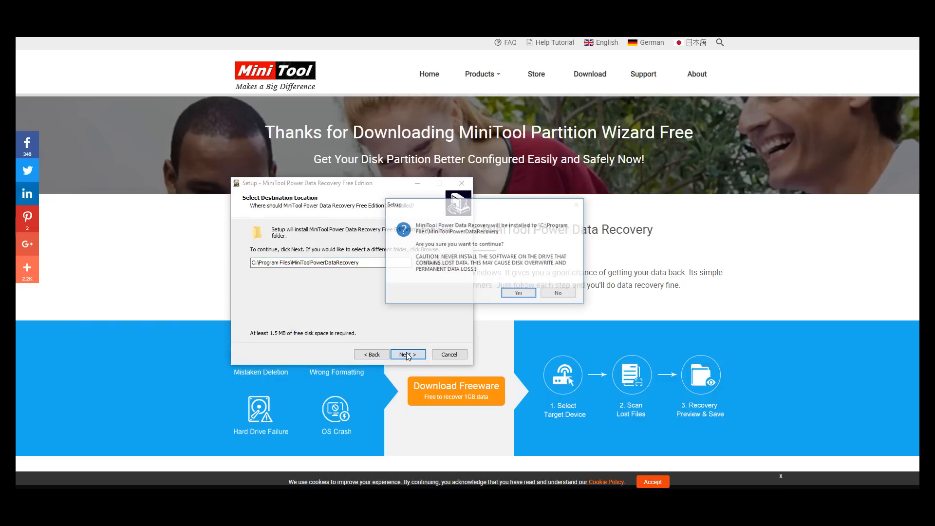
click(516, 293)
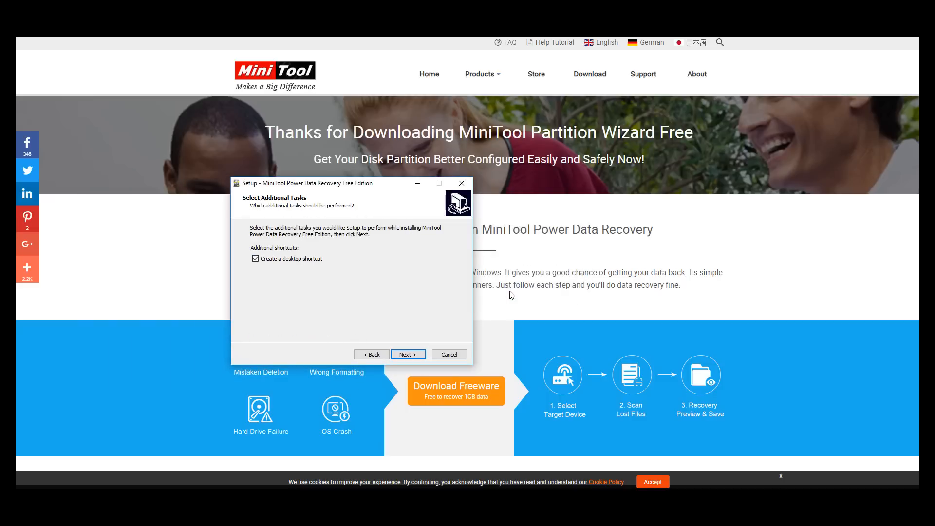
click(407, 354)
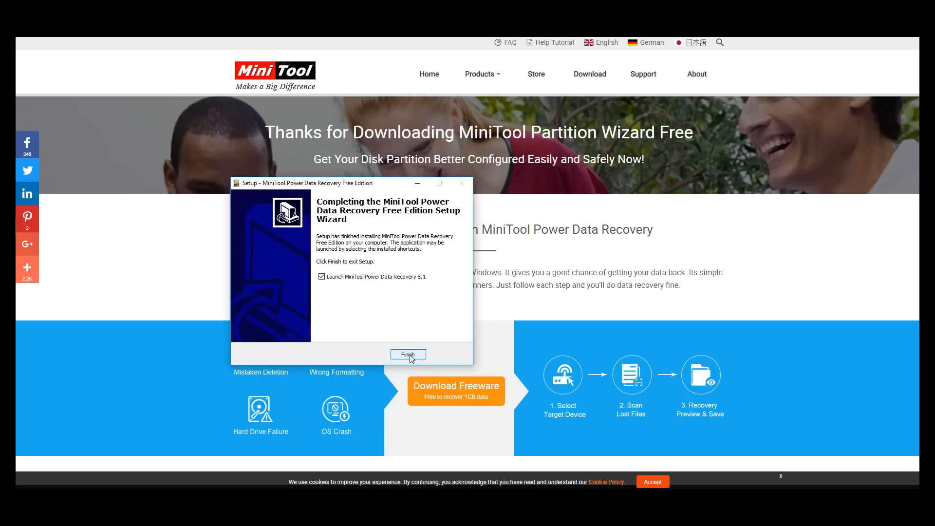
click(408, 354)
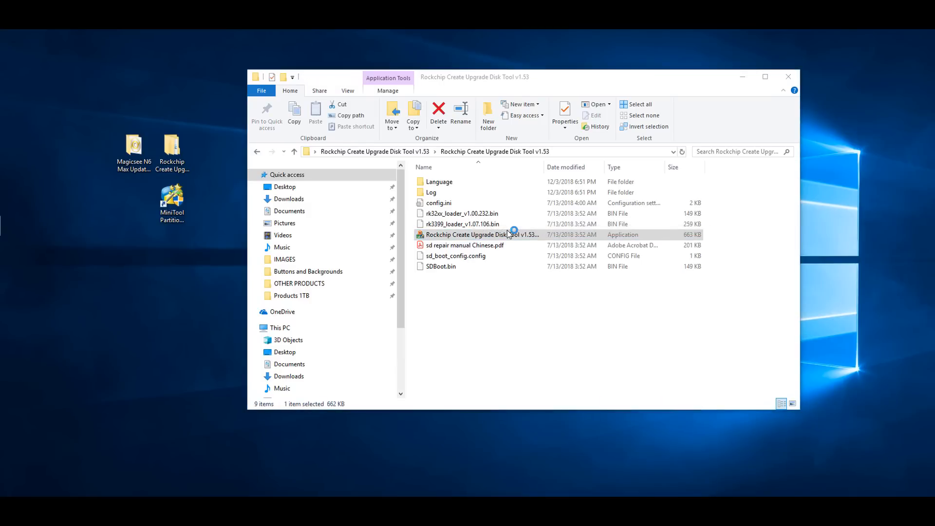
Start Rockchip Create Upgrade Disk Tool v1.53.exe, allowing it past SmartScreen with Run anyway.
double_click(480, 234)
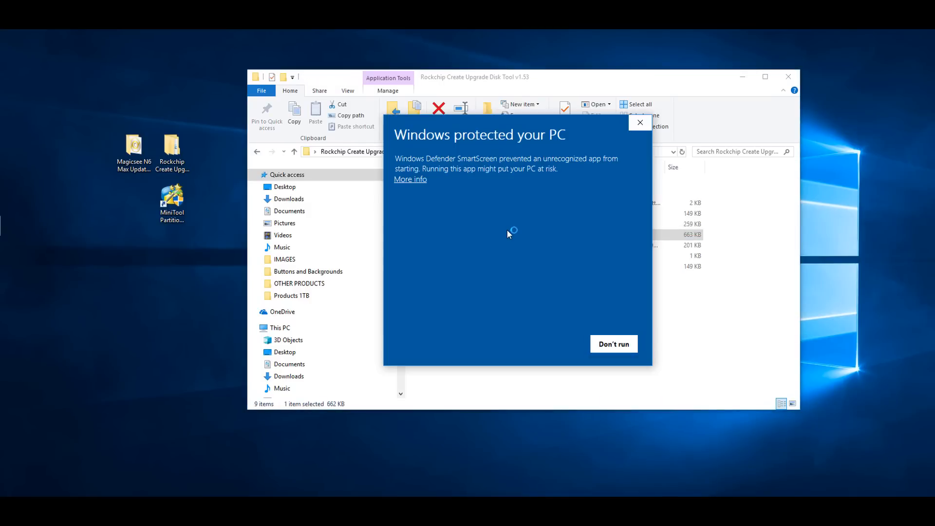
mouse_move(434, 191)
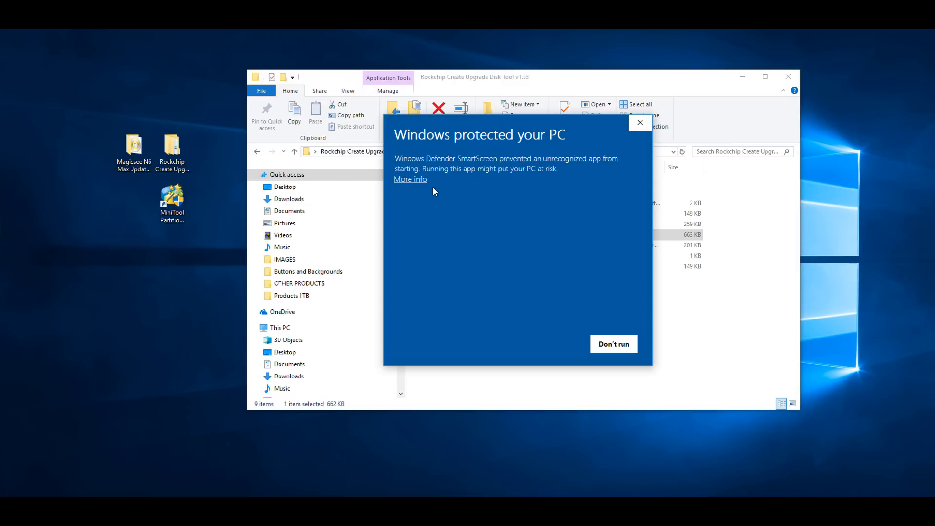
mouse_move(431, 185)
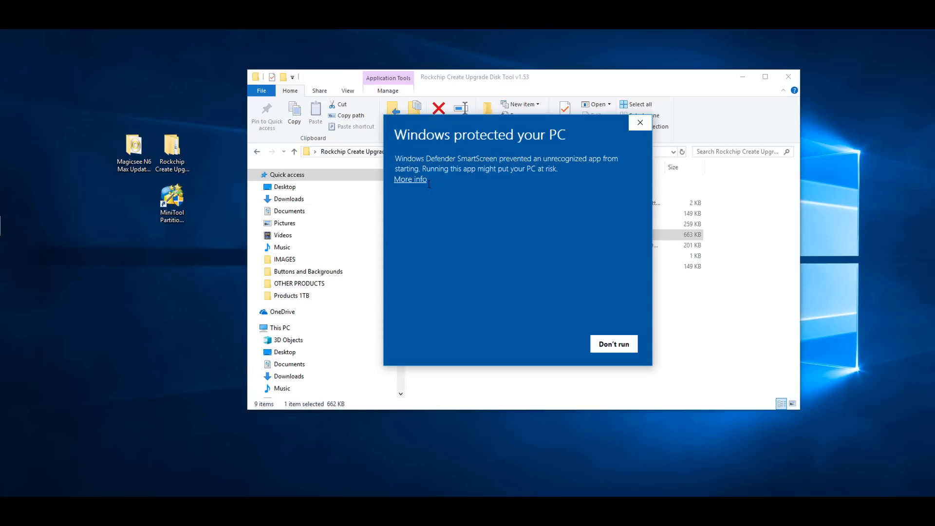
click(410, 180)
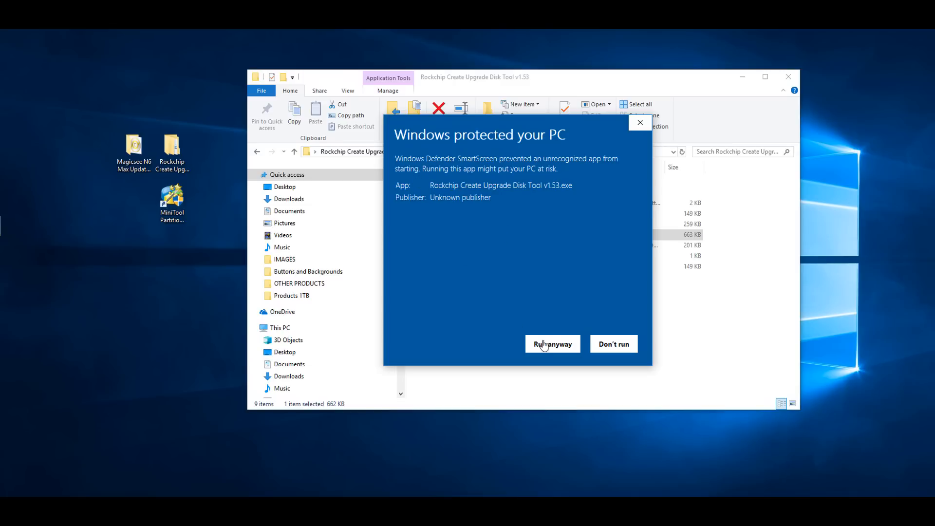
click(551, 343)
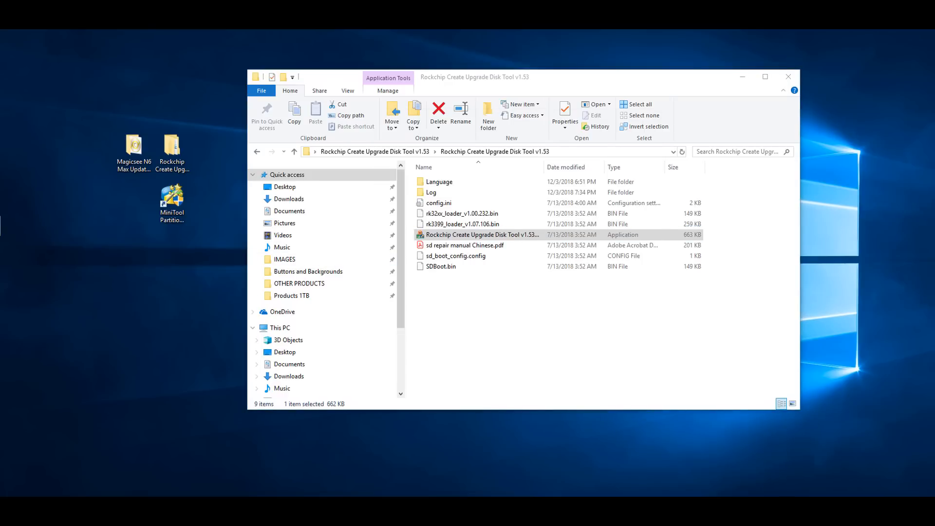
double_click(480, 234)
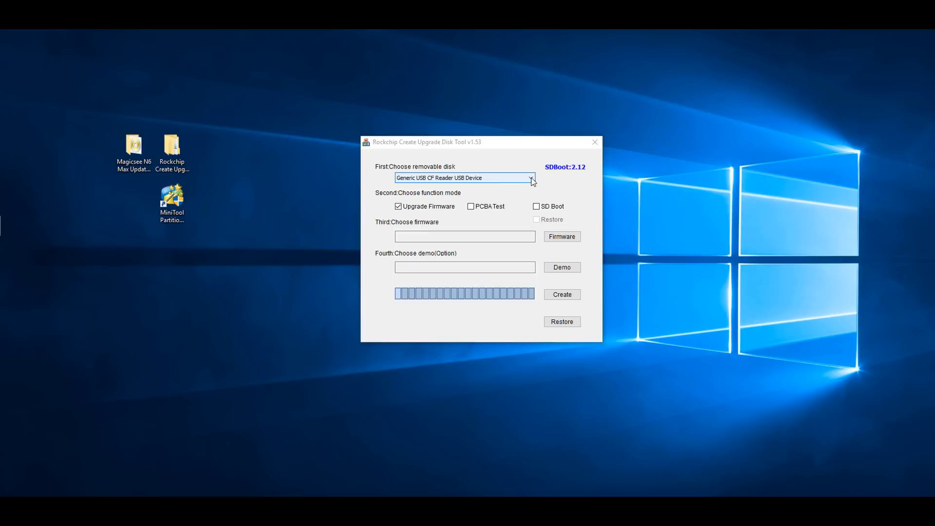
Target the 29 GB Generic USB SD Reader, load the Magicsee N6 Max .img, and confirm Create.
click(529, 178)
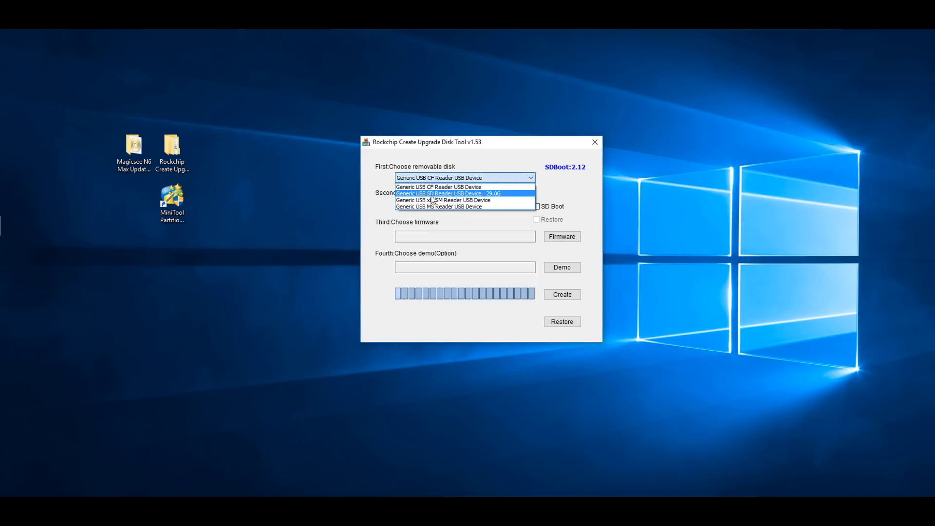
mouse_move(489, 201)
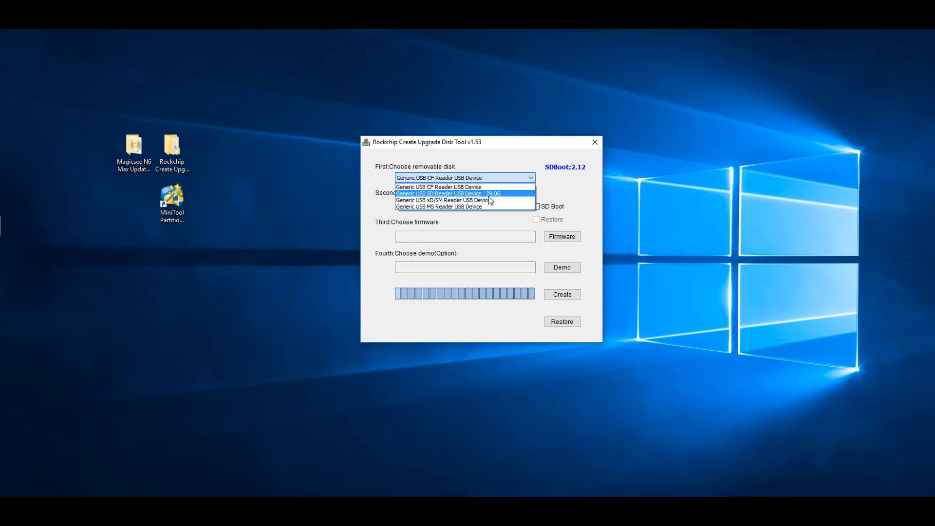
click(447, 194)
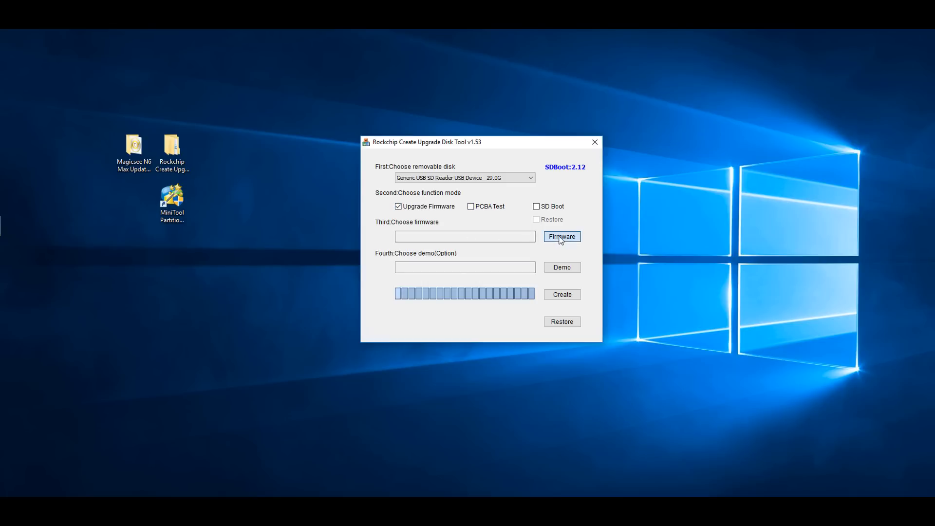
click(560, 237)
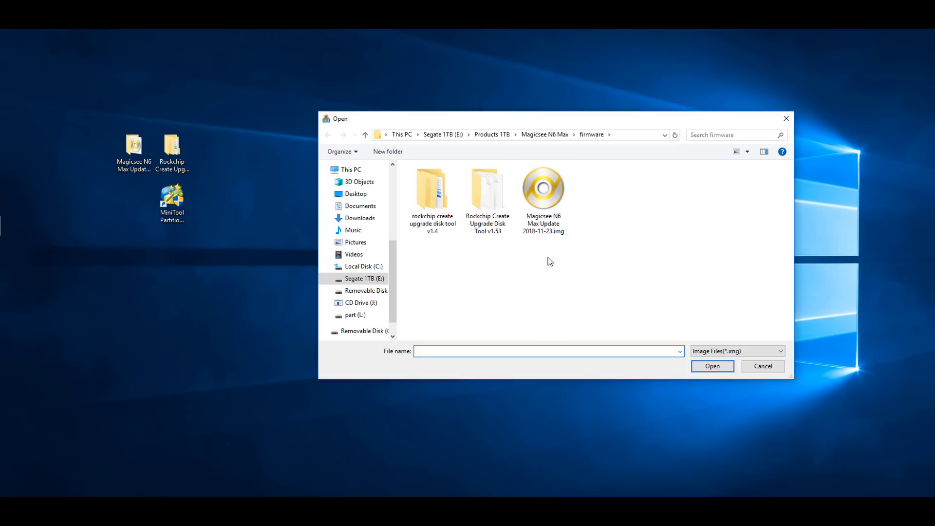
click(543, 200)
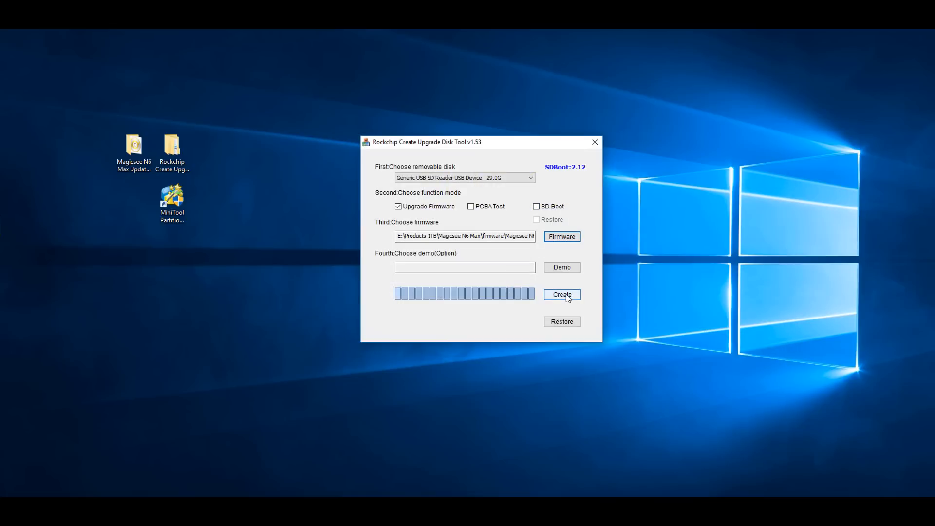
click(561, 295)
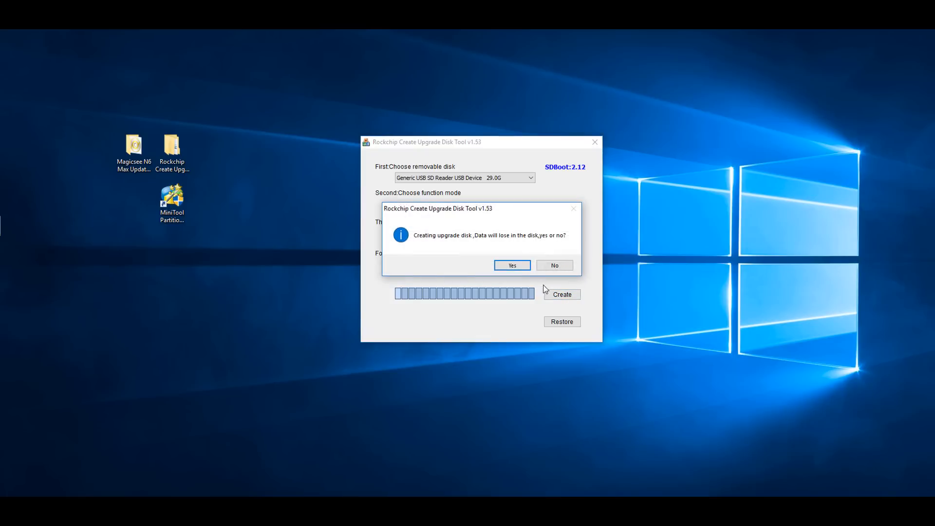
click(511, 265)
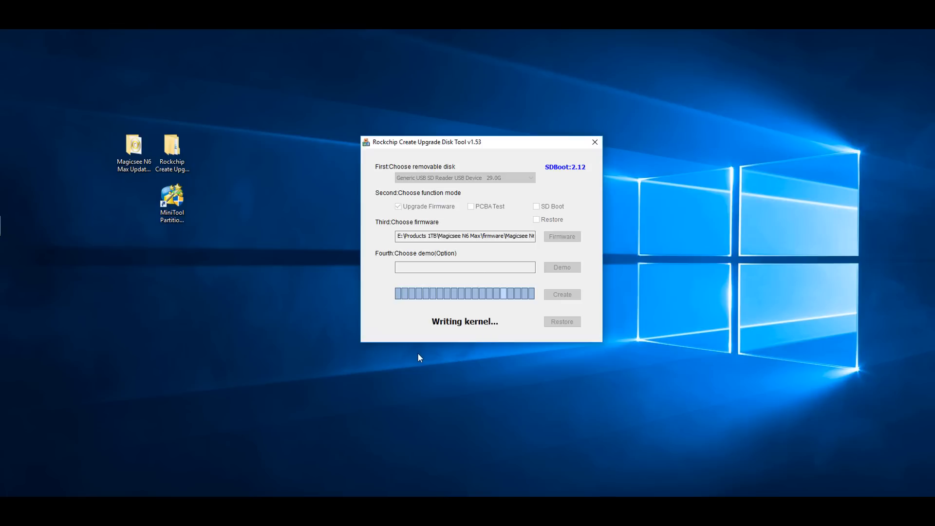
mouse_move(355, 369)
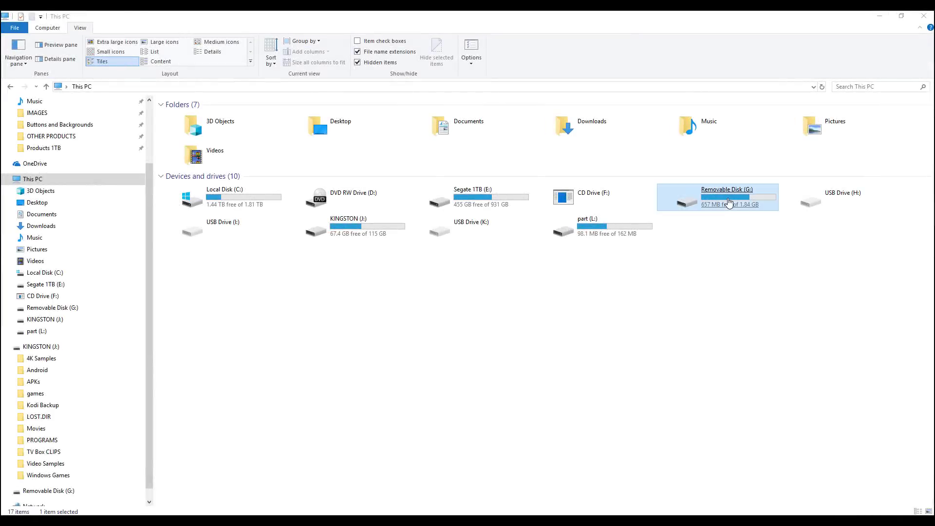
Quick-format Removable Disk (G:) as FAT, accepting the data-erase warning.
right_click(727, 199)
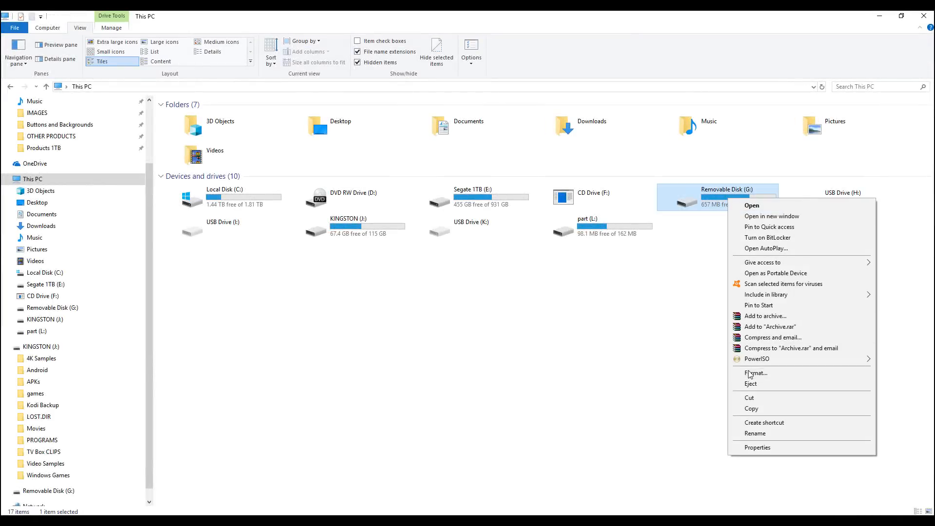
click(755, 373)
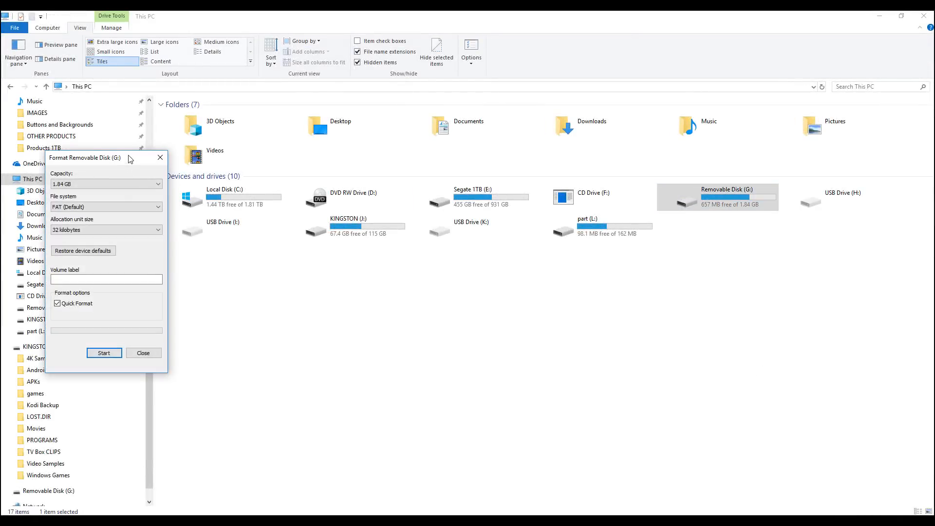
drag(86, 158, 494, 183)
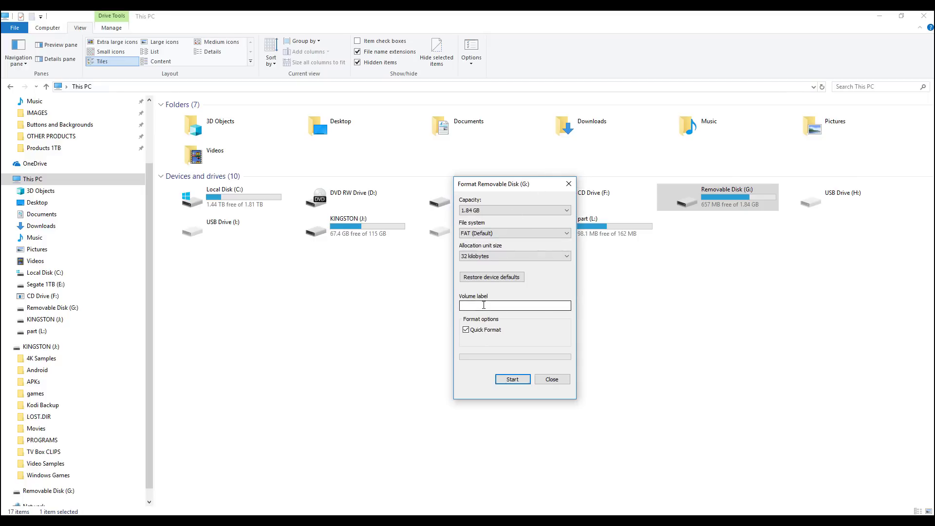
click(512, 380)
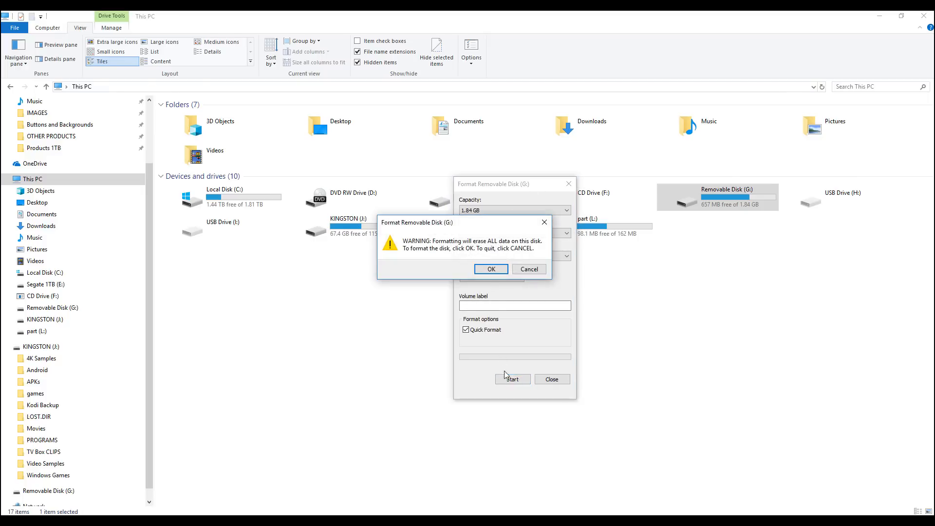
click(490, 269)
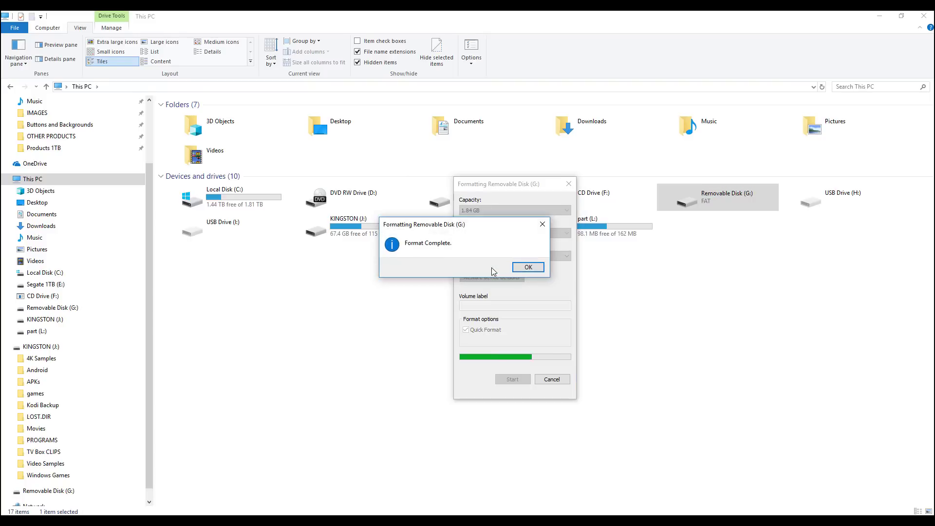
click(527, 267)
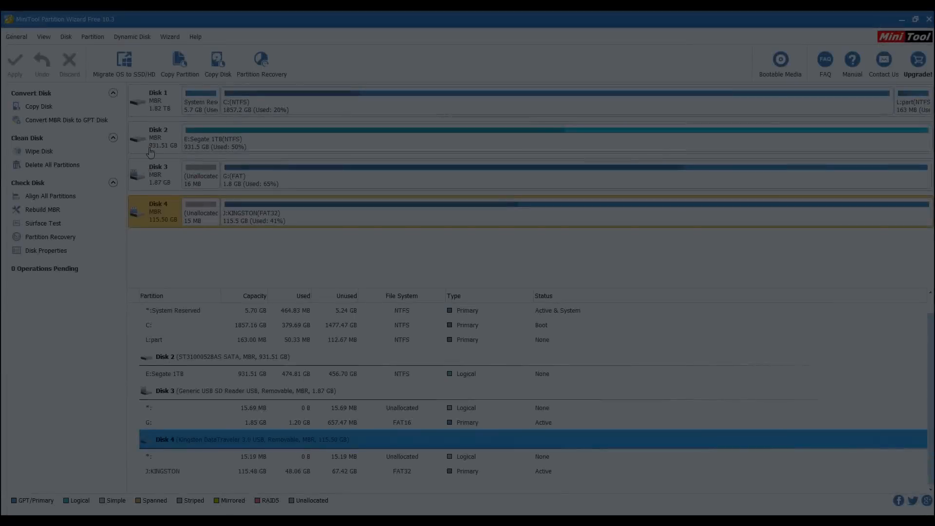
Delete the Kingston Disk 4 partition and apply, leaving 115.5 GB unallocated.
click(158, 137)
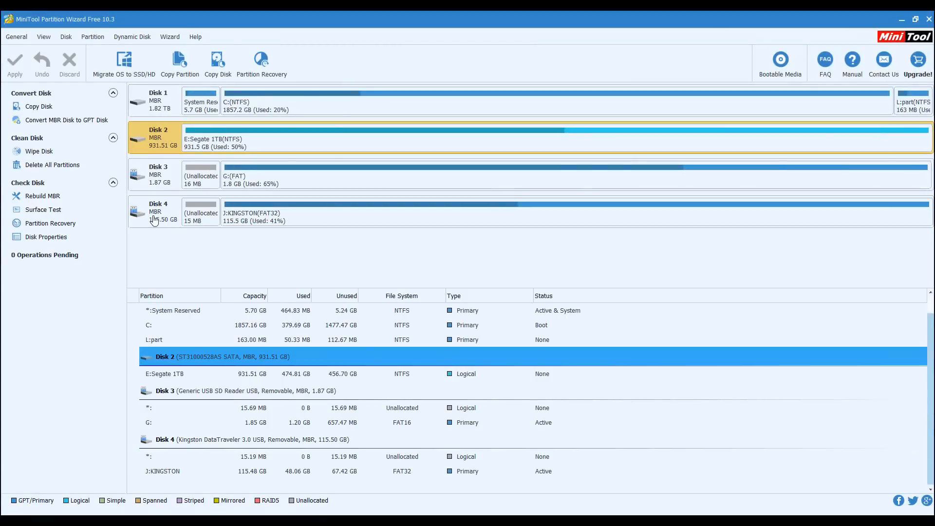
click(158, 212)
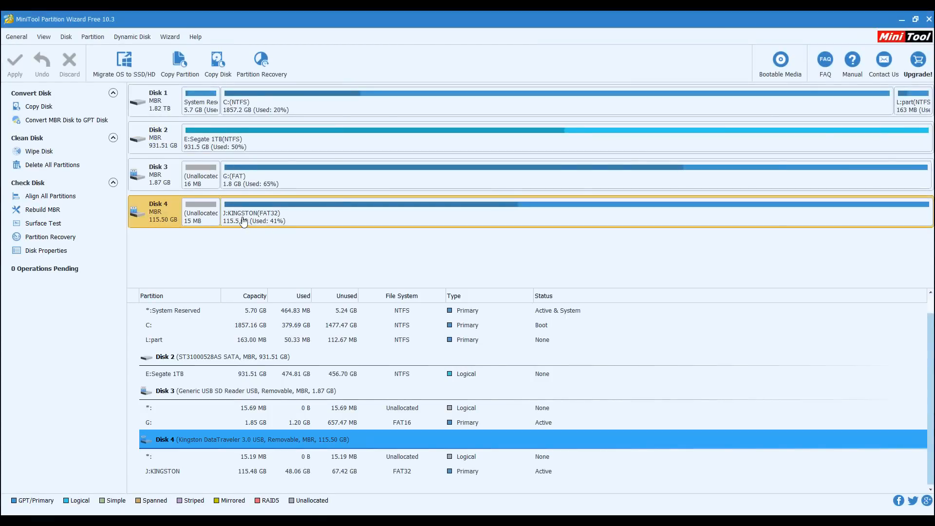
mouse_move(52, 165)
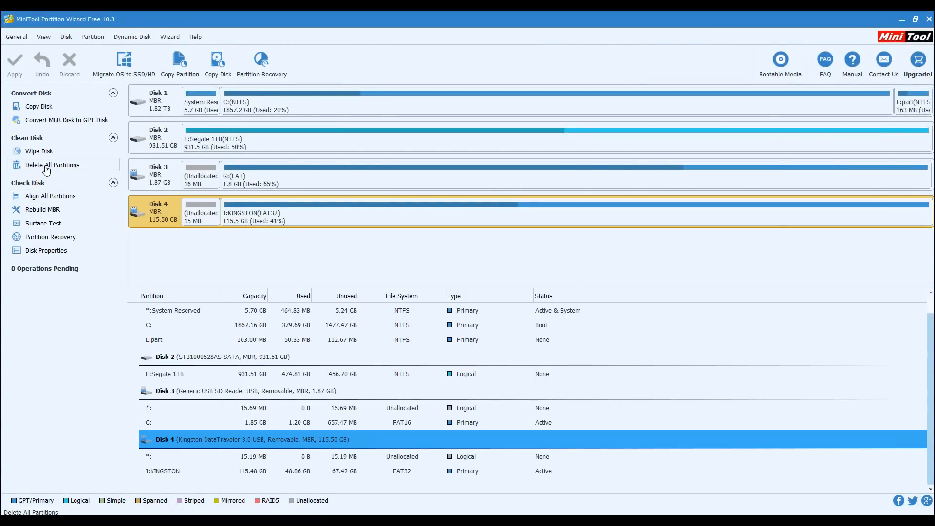
click(52, 164)
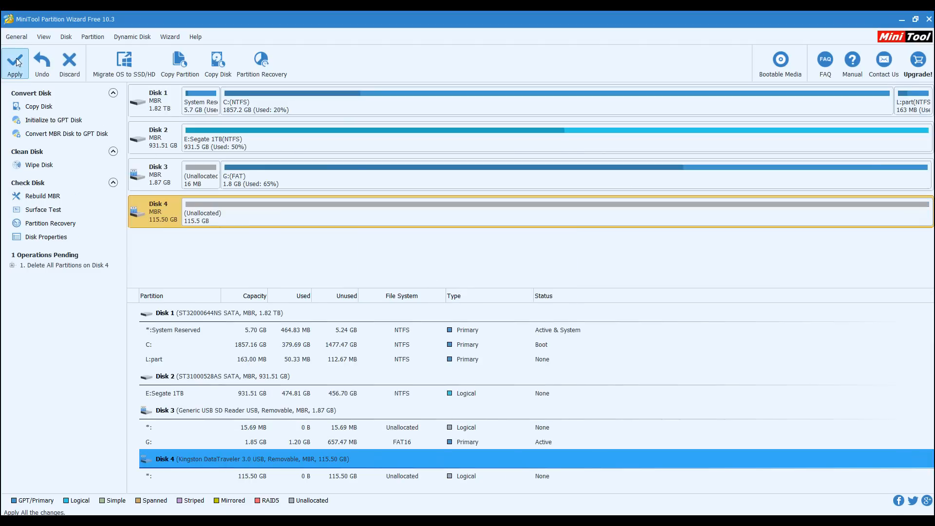
mouse_move(452, 295)
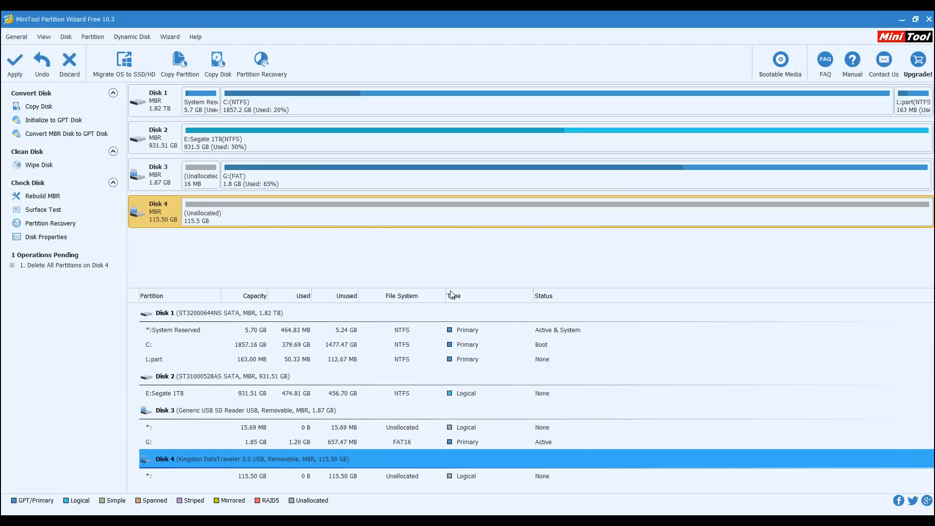
click(14, 63)
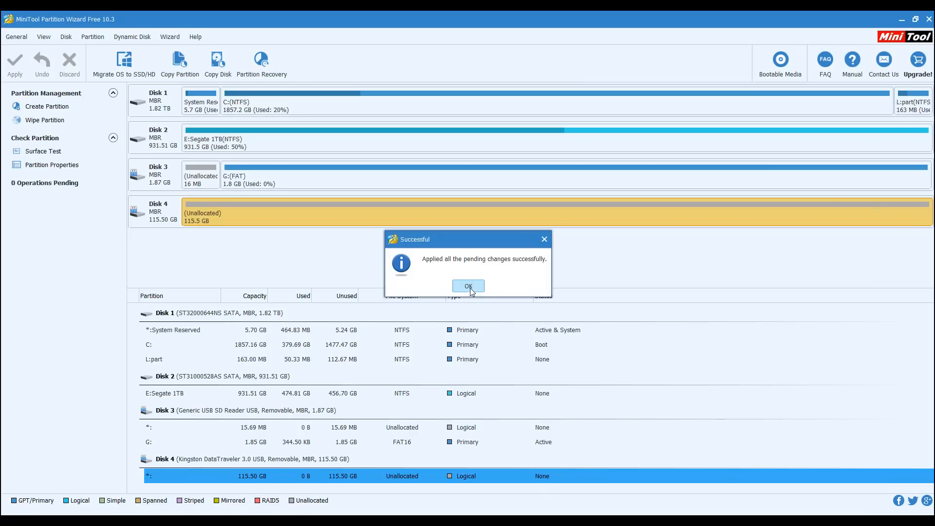
click(467, 286)
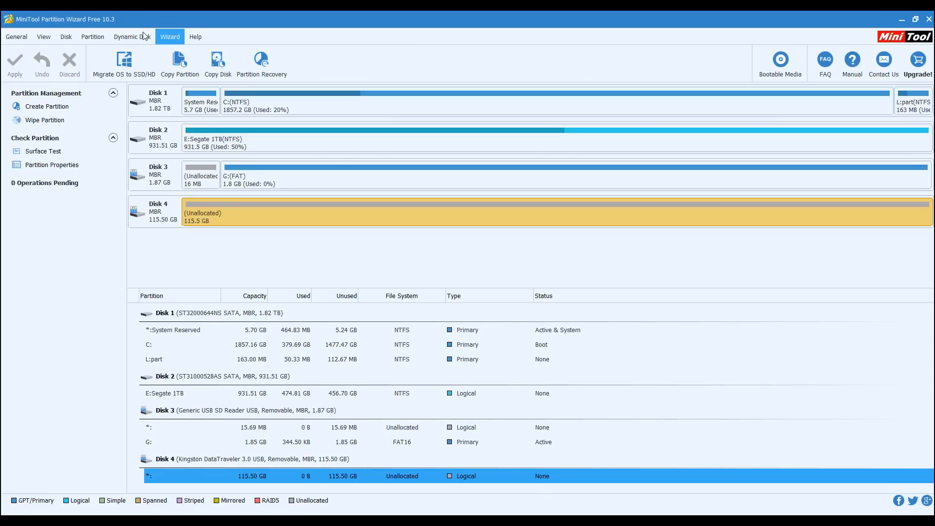
mouse_move(42, 106)
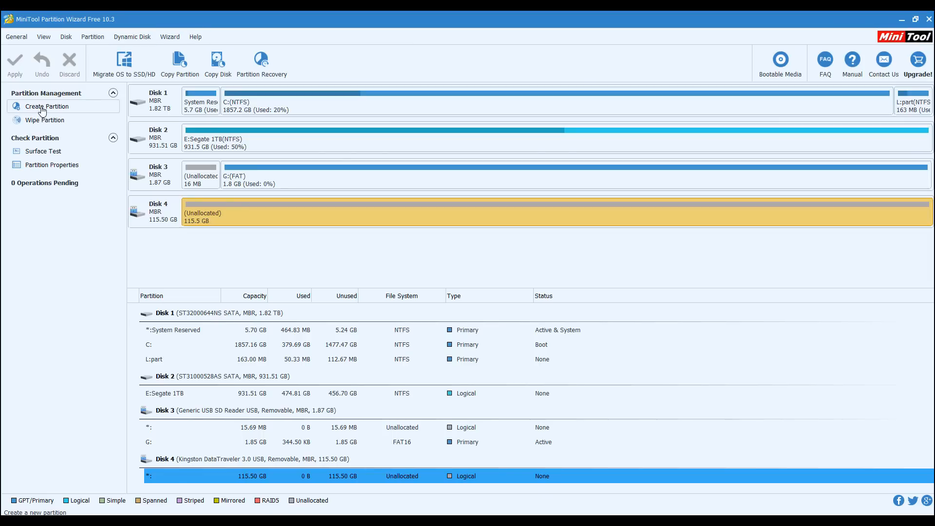
Create and apply a 115.5 GB primary NTFS partition J: on Disk 4.
click(47, 106)
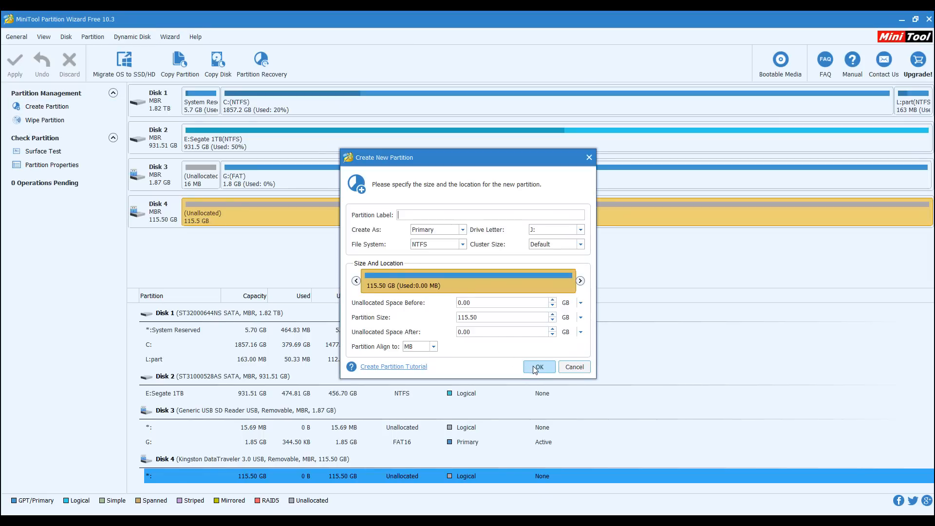
click(537, 366)
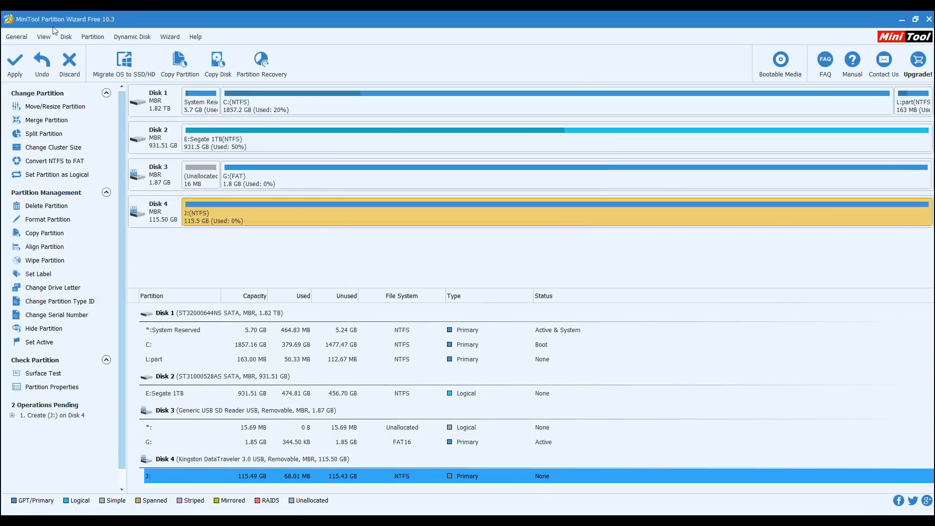
click(15, 63)
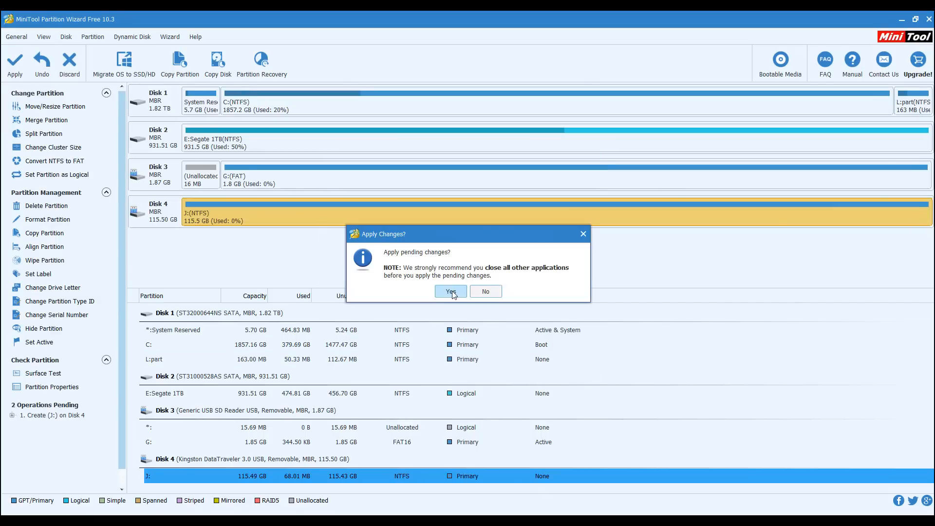
click(449, 291)
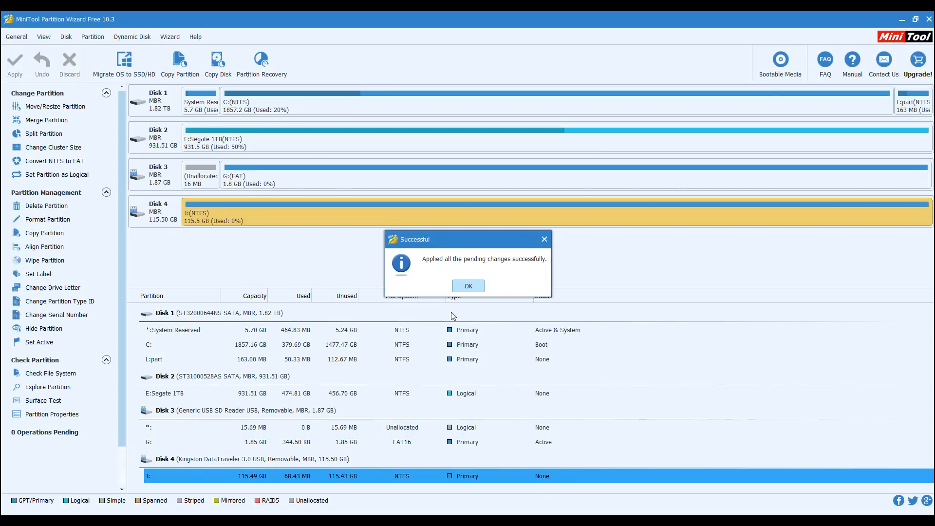
click(467, 286)
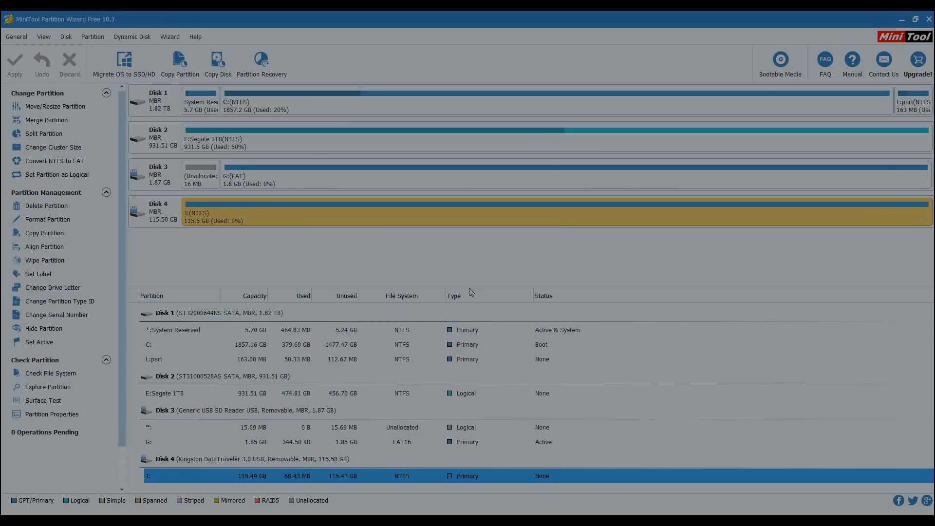
Queue Rebuild MBR on Disk 4 and apply it.
click(163, 212)
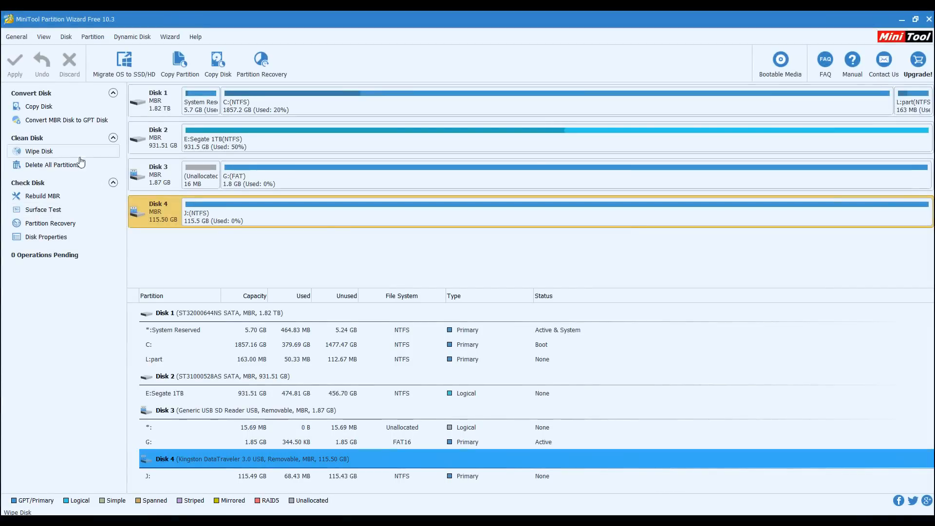
click(42, 196)
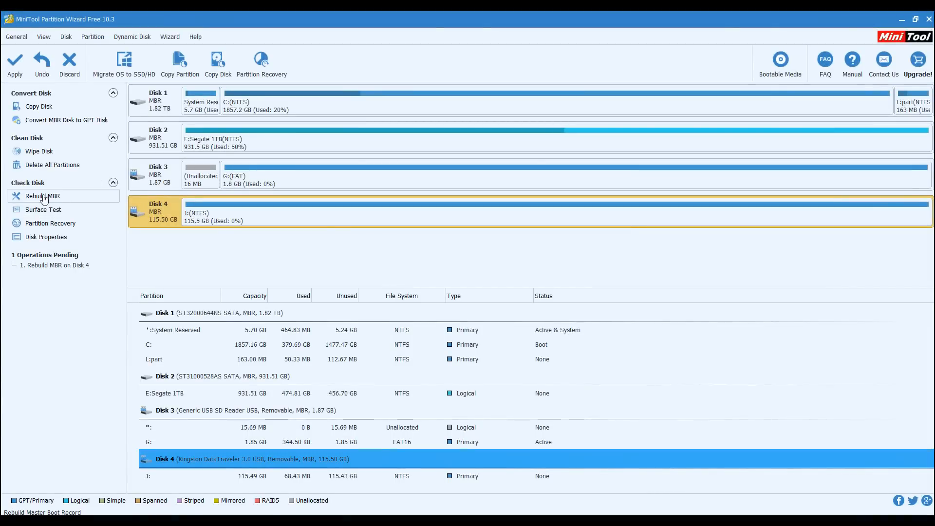
click(15, 63)
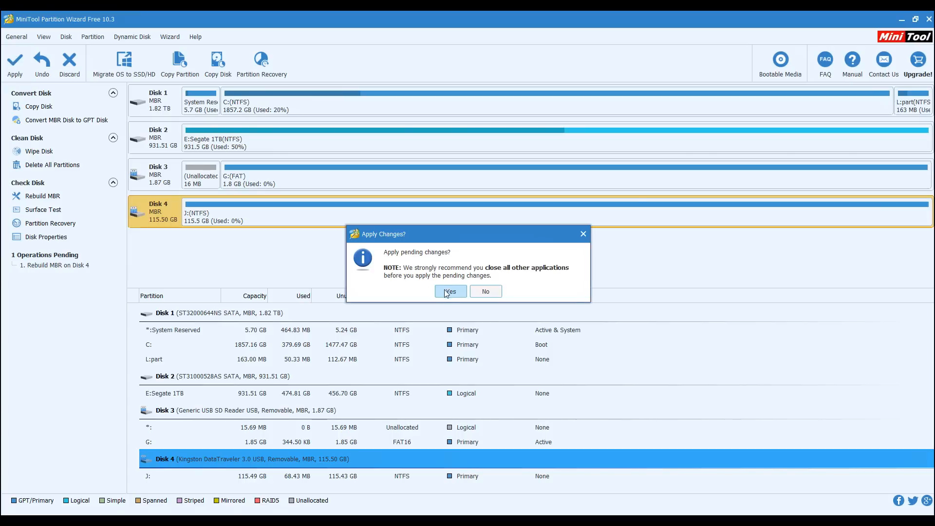
click(450, 291)
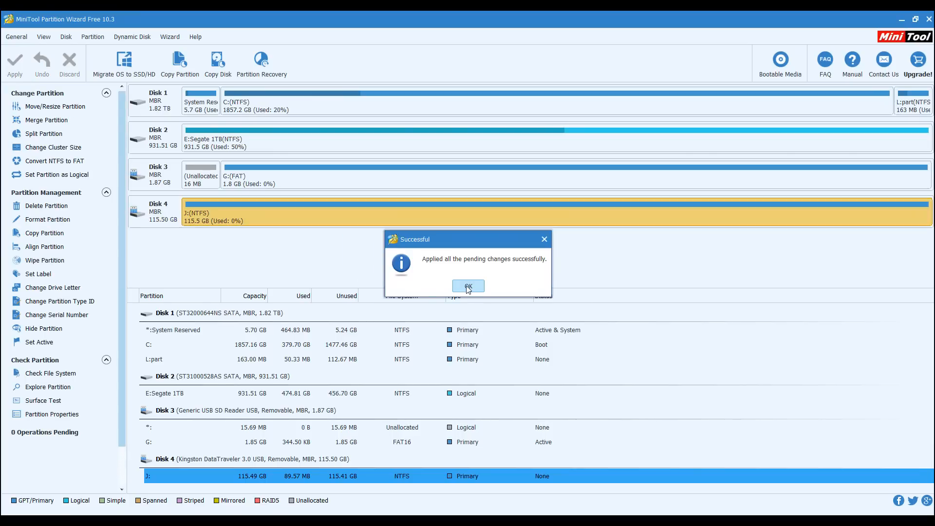
click(469, 286)
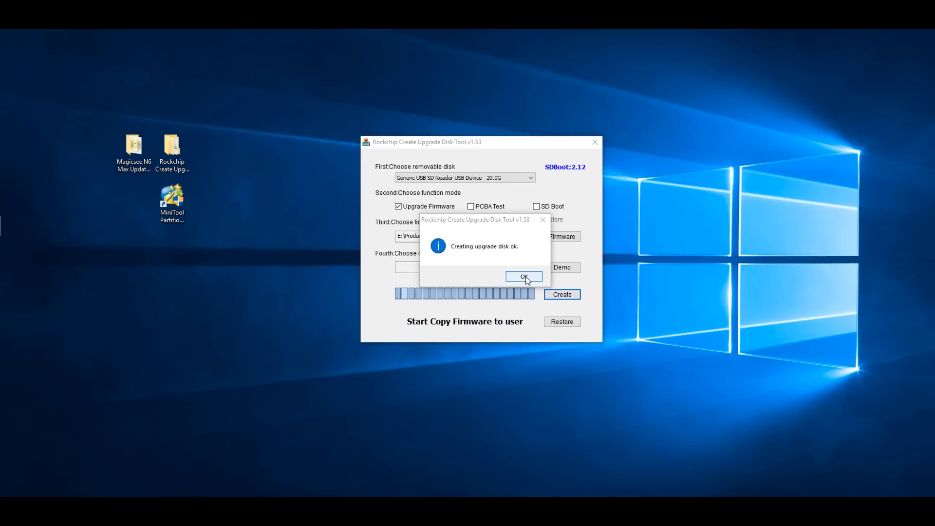
Acknowledge the Rockchip success message and eject USB Drive (G:) from This PC.
click(524, 276)
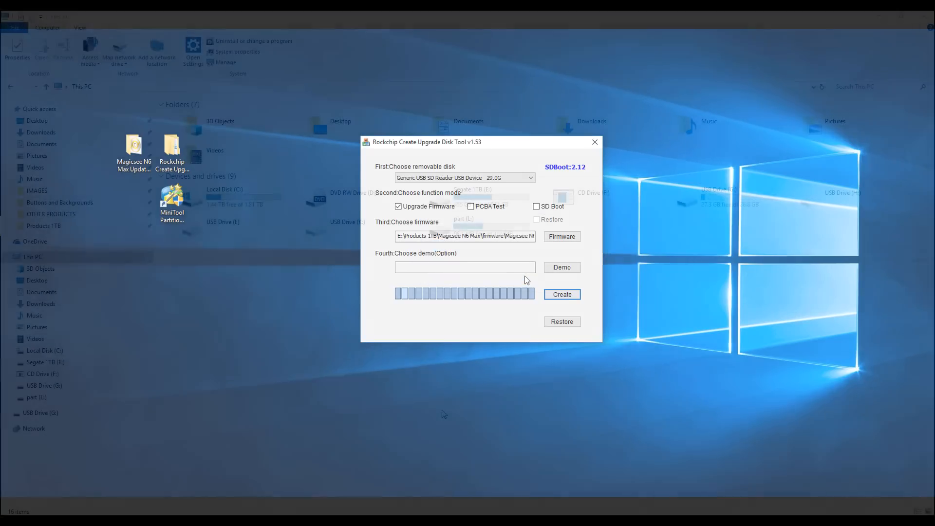
click(594, 142)
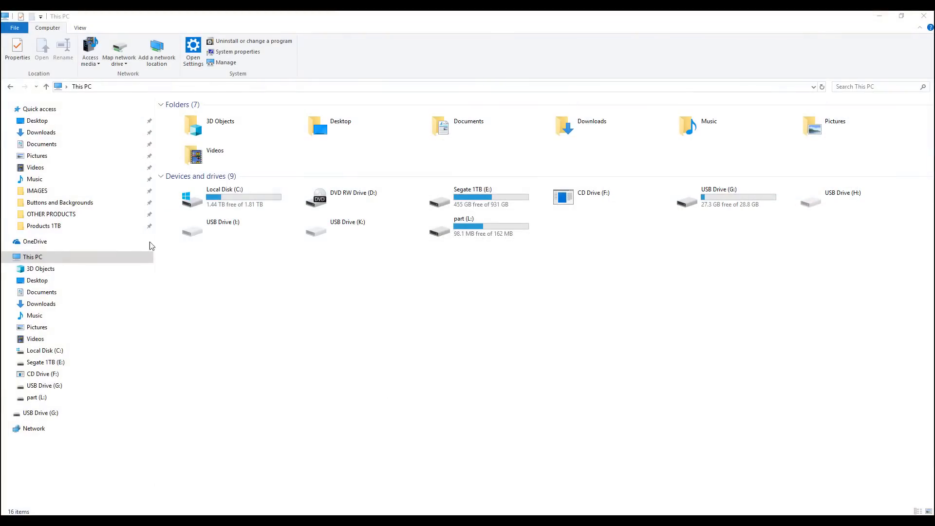
mouse_move(722, 228)
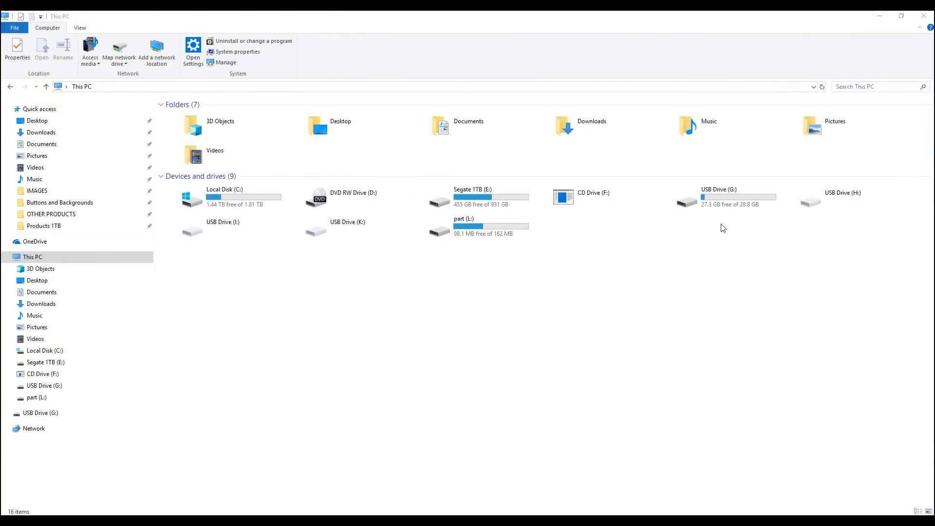
right_click(719, 196)
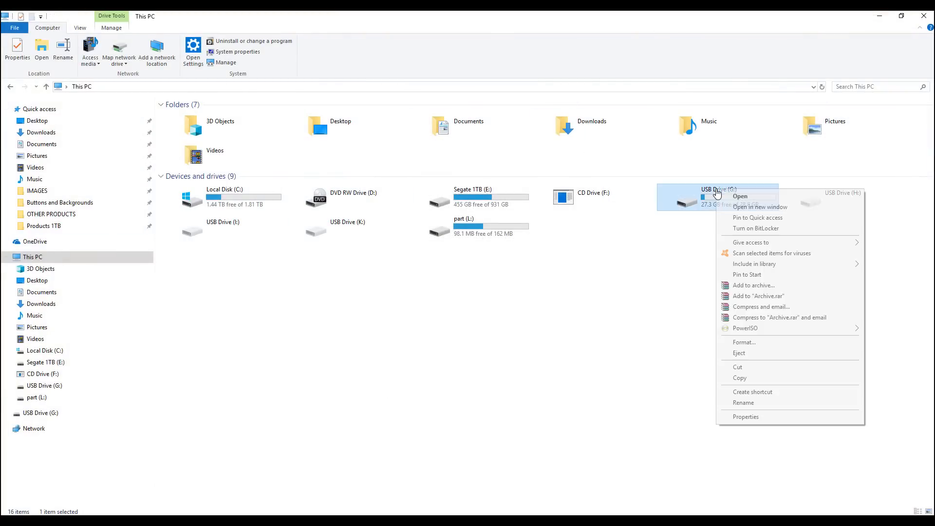
mouse_move(744, 354)
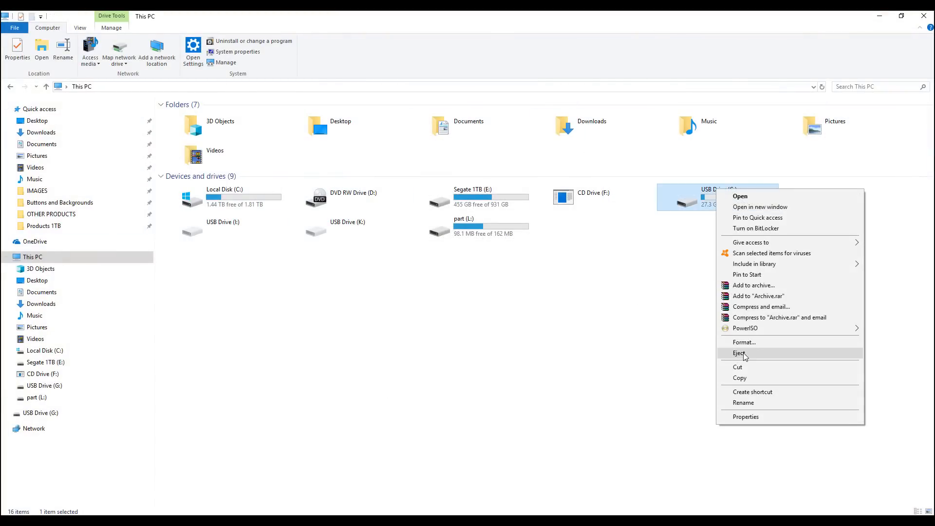
click(740, 353)
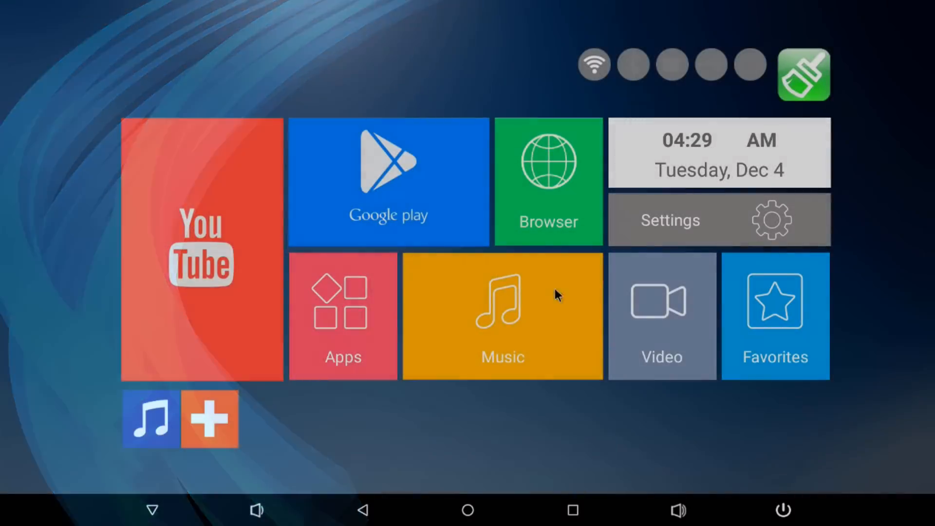
click(669, 220)
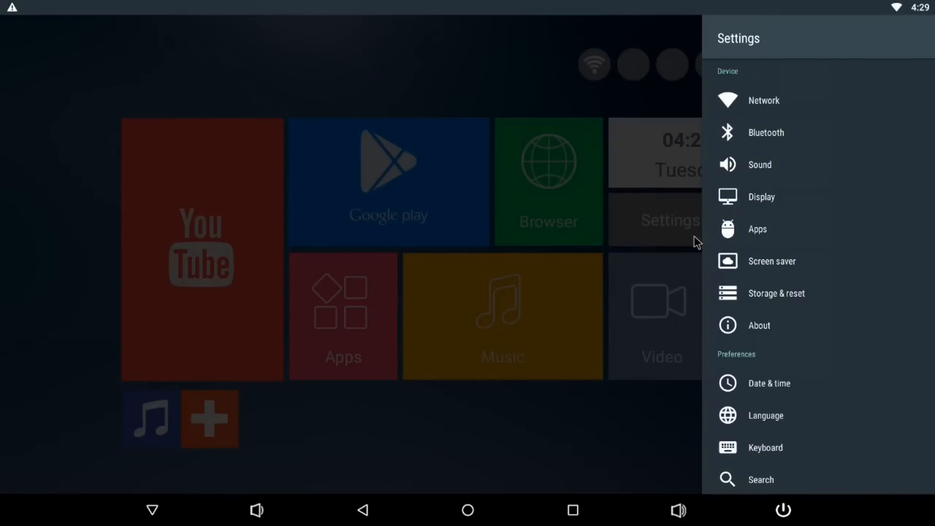
click(758, 325)
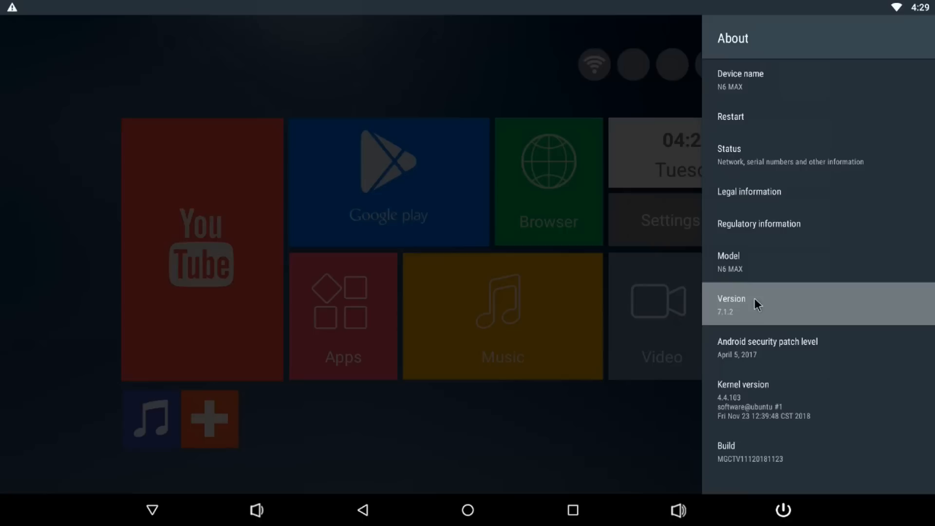
mouse_move(734, 328)
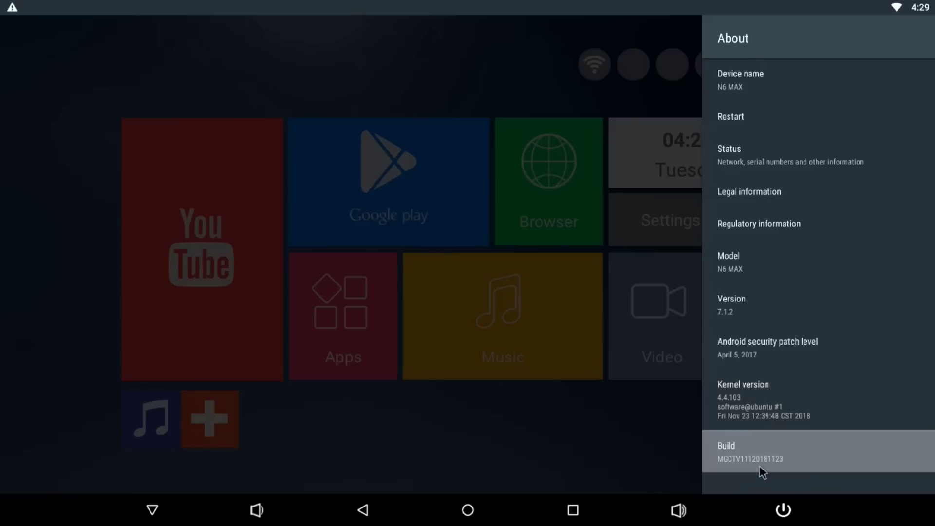
click(763, 452)
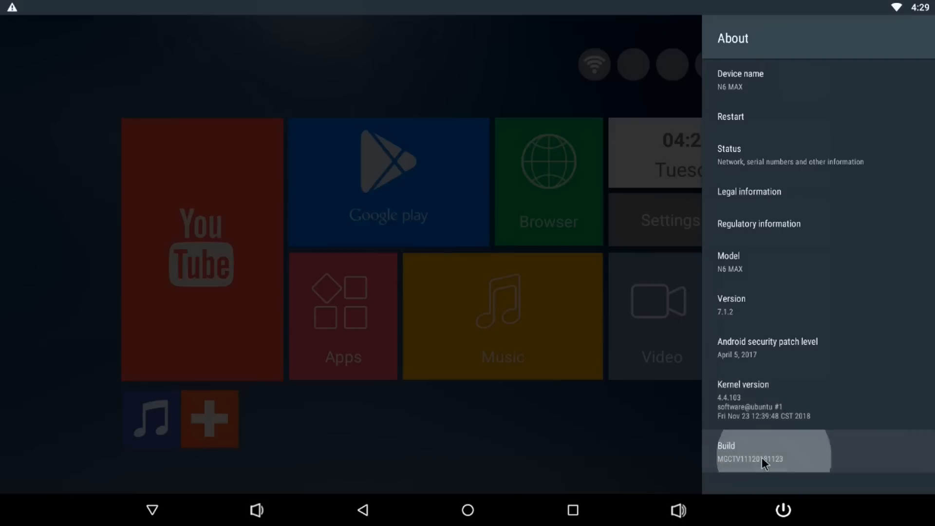
click(750, 453)
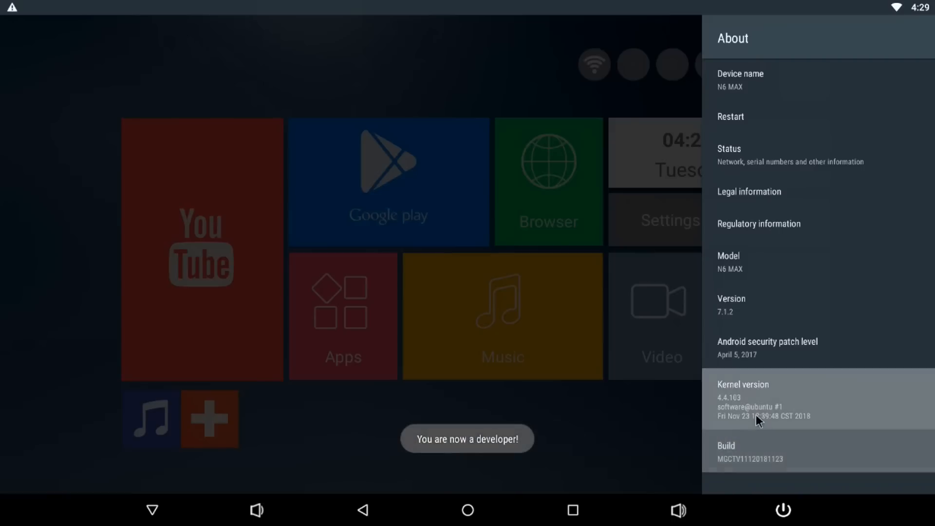